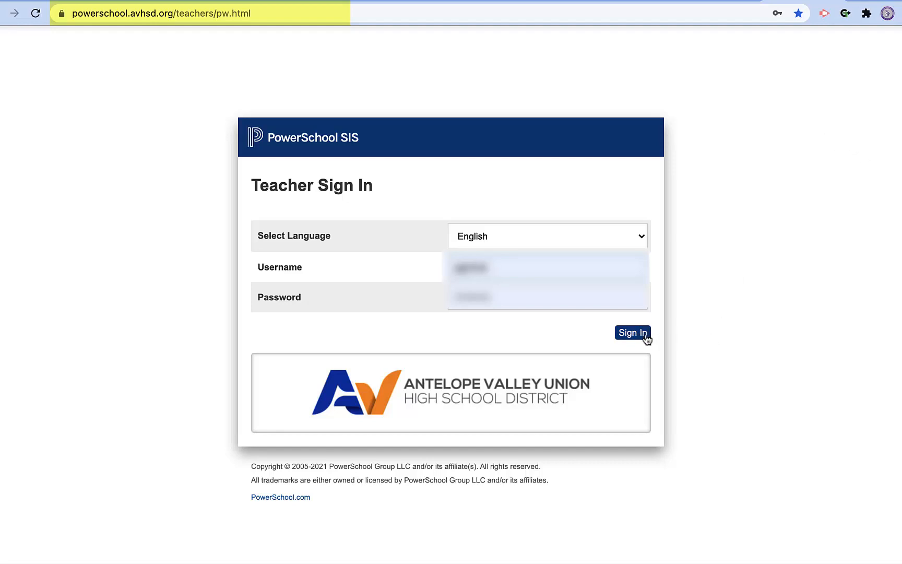
- Sign in as a teacher to reach the Current Classes start page
{"action": "left_click", "coordinate": [632, 333]}
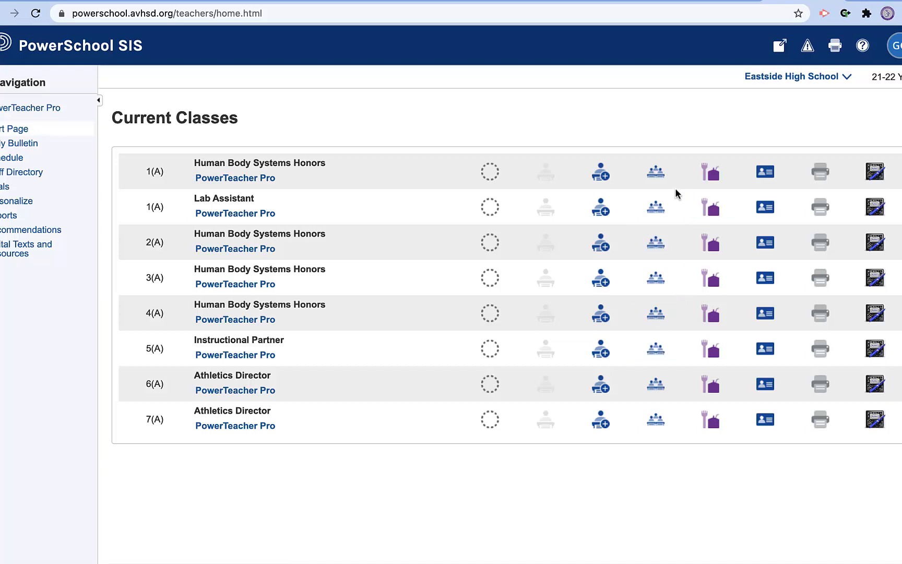
{"action": "mouse_move", "coordinate": [655, 171]}
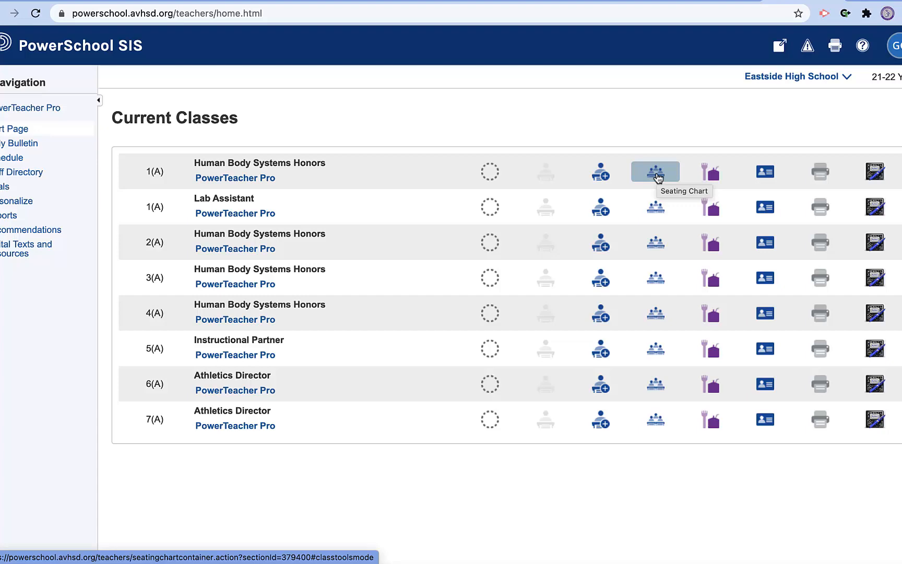
- Open the Human Body Systems Honors 1(A) seating chart, declining to prepopulate the blank layout
{"action": "left_click", "coordinate": [654, 172]}
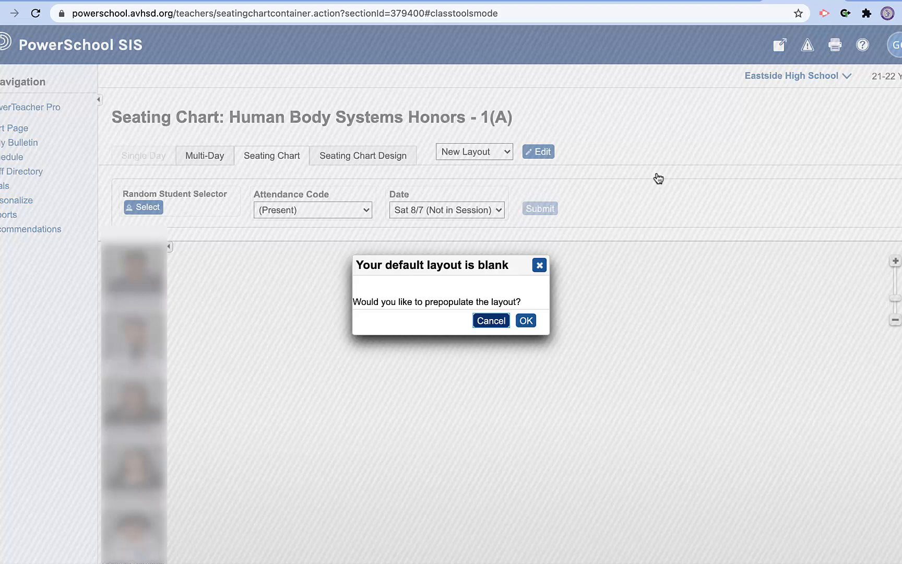
{"action": "left_click", "coordinate": [489, 320]}
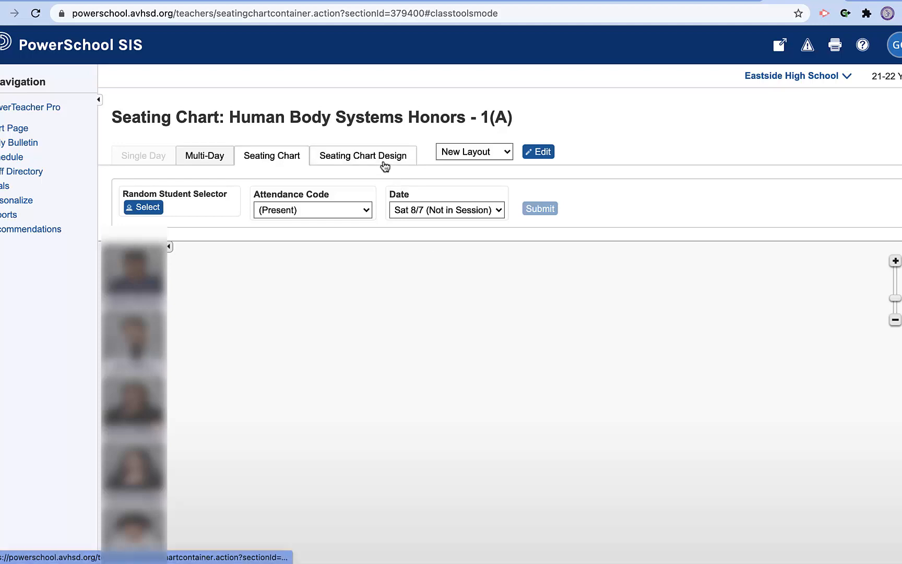
- In Seating Chart Design, add 8 rows of 8 chairs for a 64-chair grid
{"action": "left_click", "coordinate": [363, 156]}
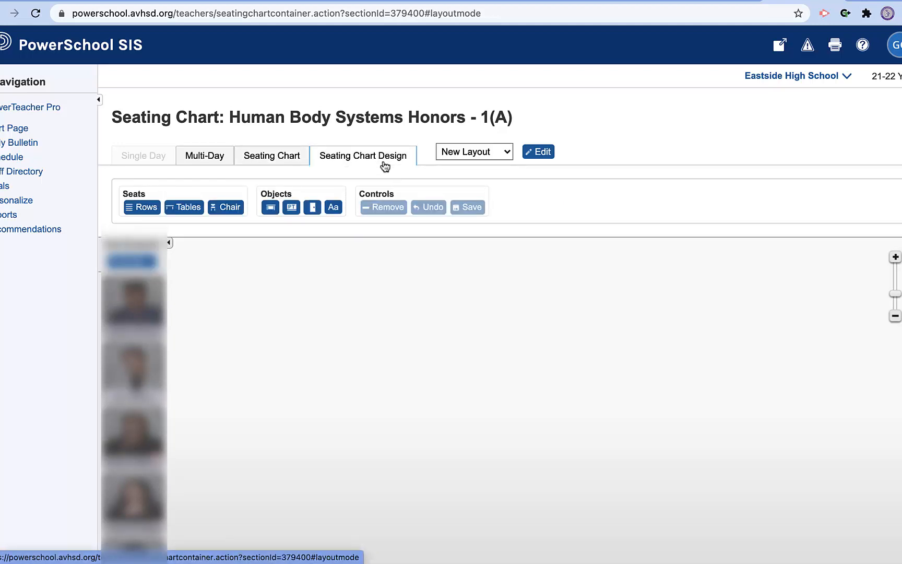
{"action": "mouse_move", "coordinate": [271, 196]}
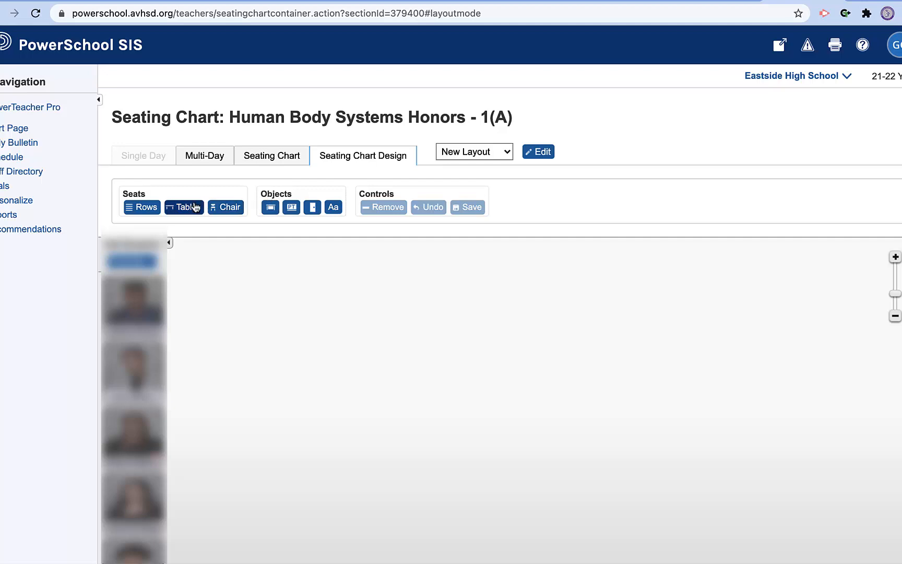
{"action": "left_click", "coordinate": [141, 207]}
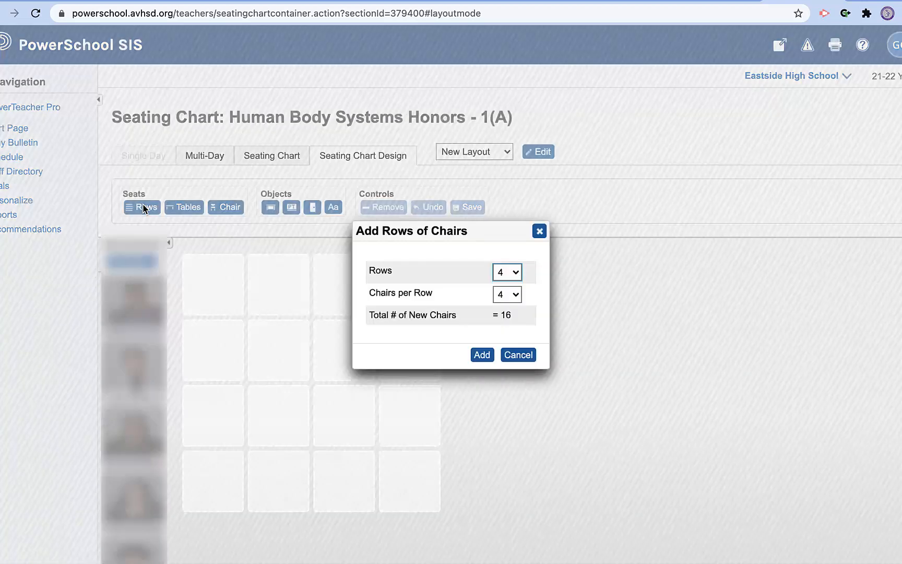
{"action": "left_click", "coordinate": [505, 271]}
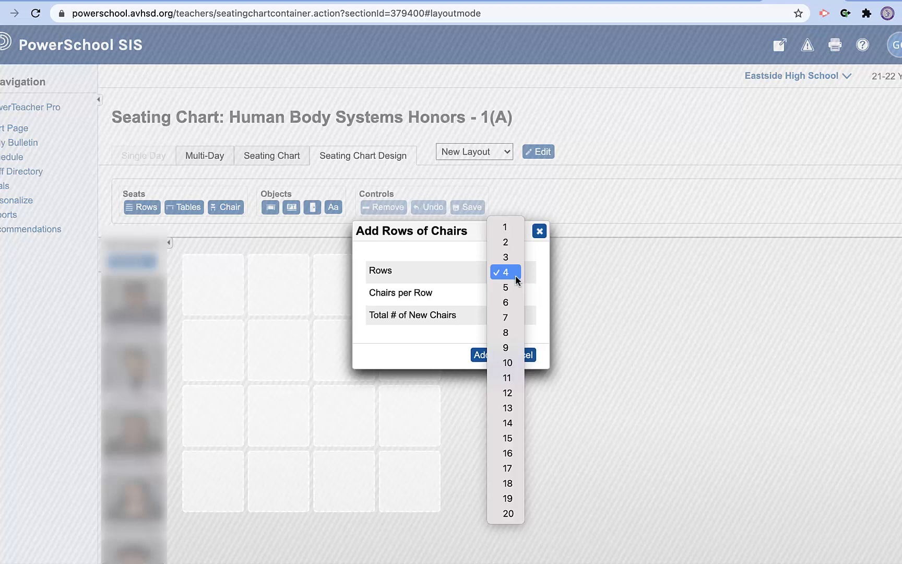
{"action": "left_click", "coordinate": [507, 347]}
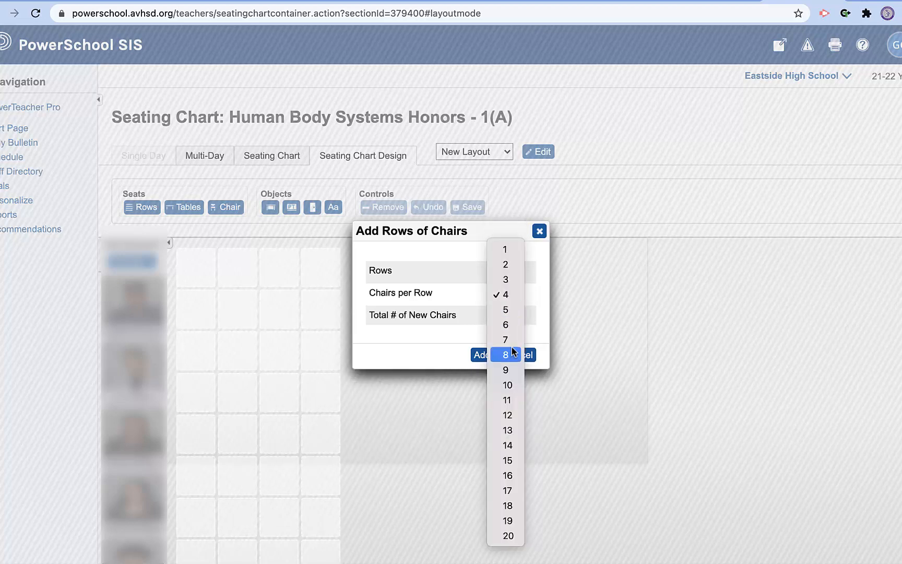
{"action": "left_click", "coordinate": [505, 355]}
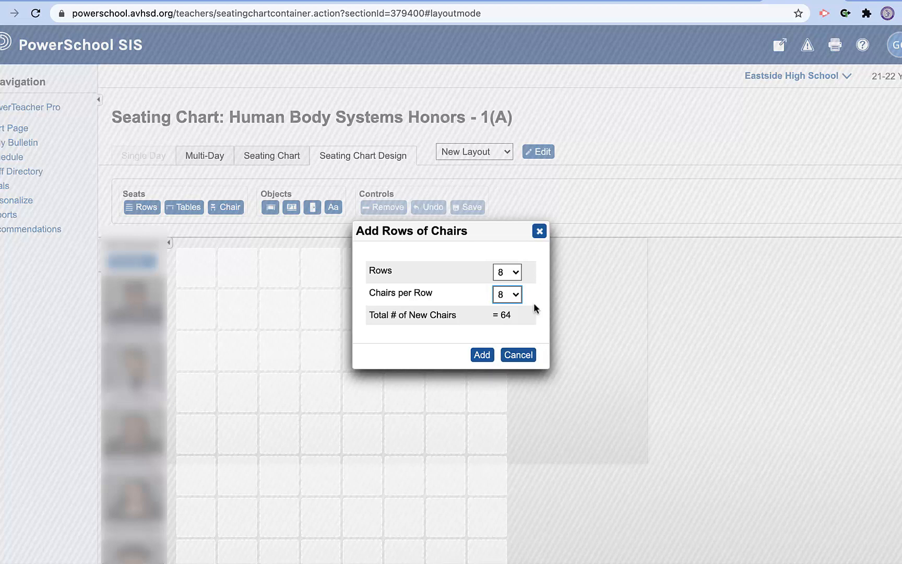
{"action": "left_click", "coordinate": [481, 355]}
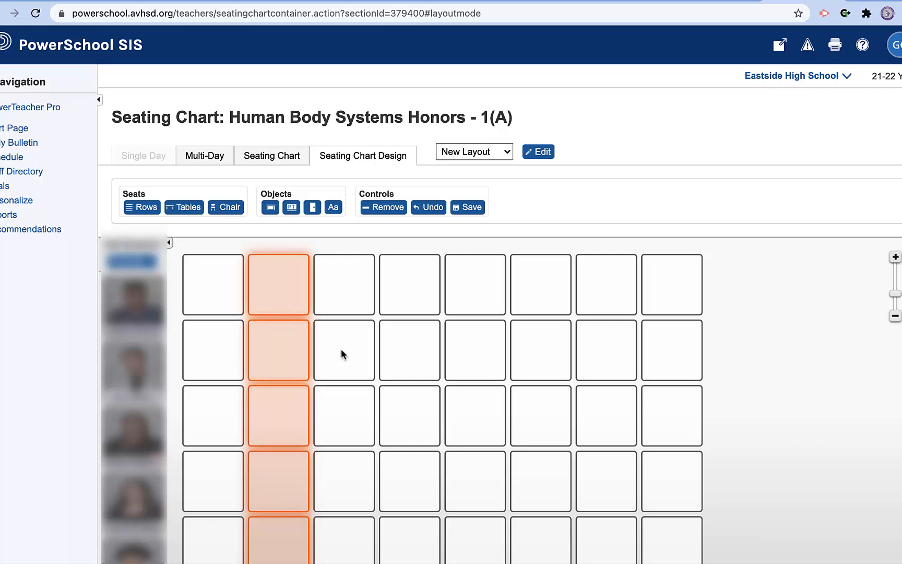
- Remove alternate chair columns, leaving four columns of eight seats separated by aisles
{"action": "left_click", "coordinate": [382, 207]}
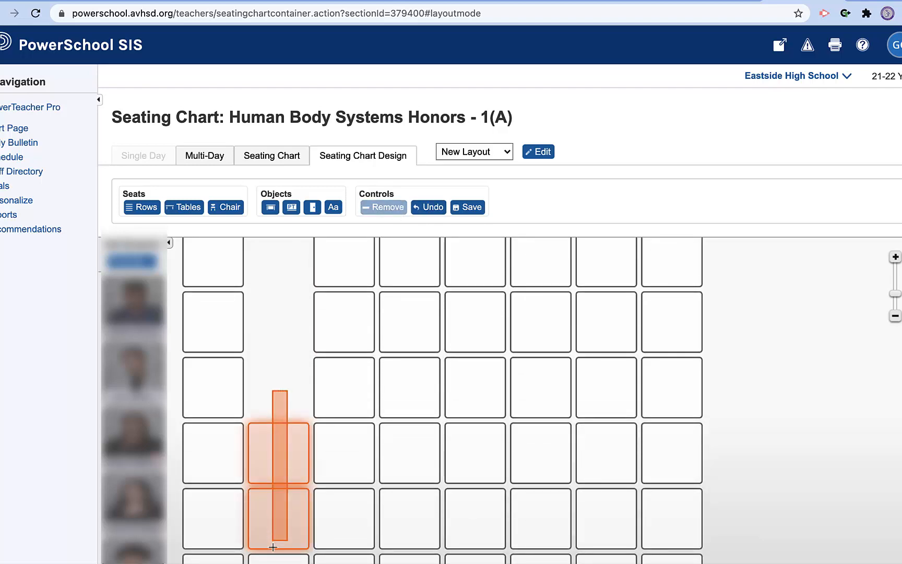
{"action": "left_click", "coordinate": [383, 207]}
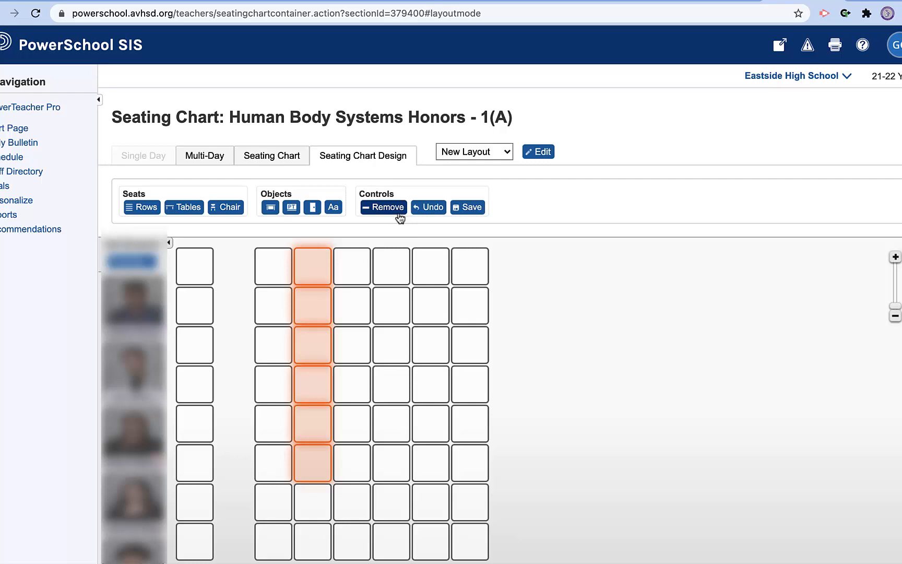
{"action": "left_click", "coordinate": [382, 207]}
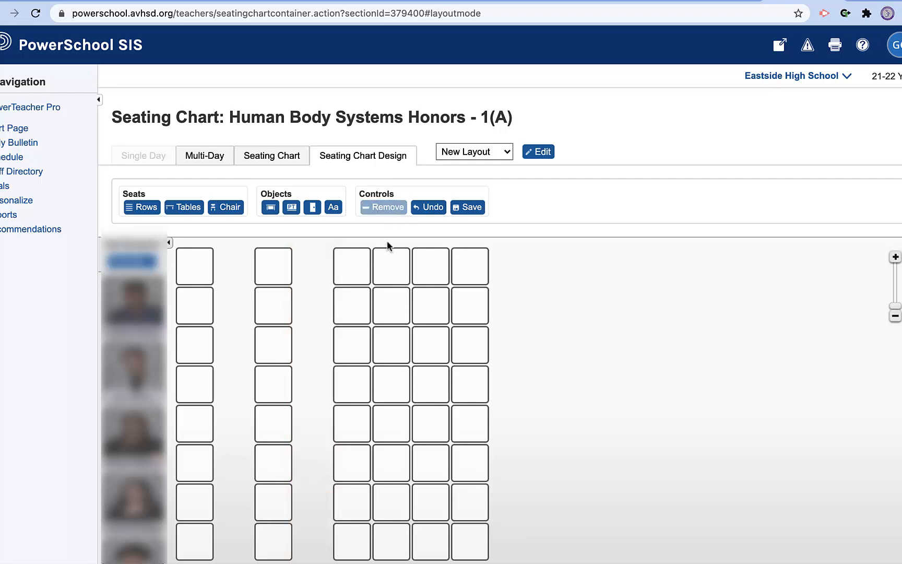
{"action": "left_click", "coordinate": [390, 266]}
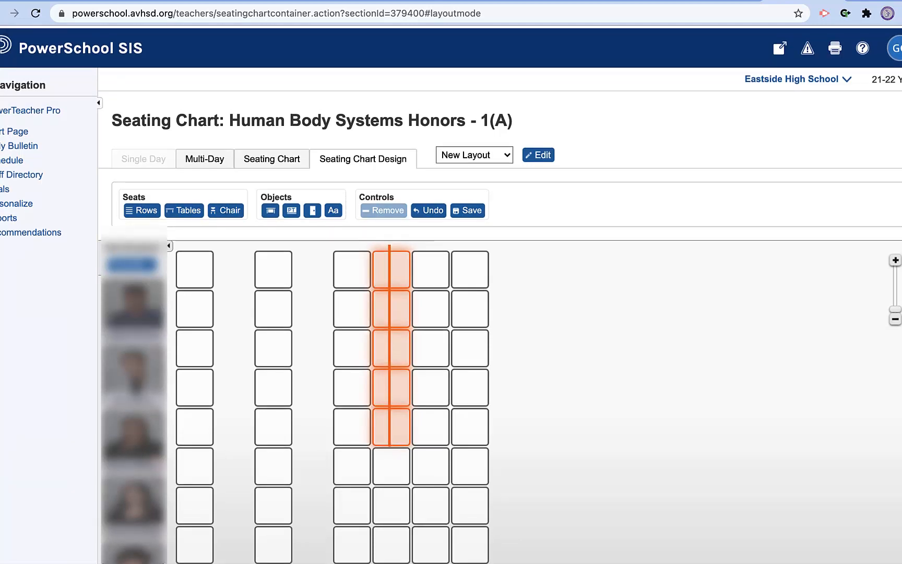
{"action": "left_click", "coordinate": [382, 208]}
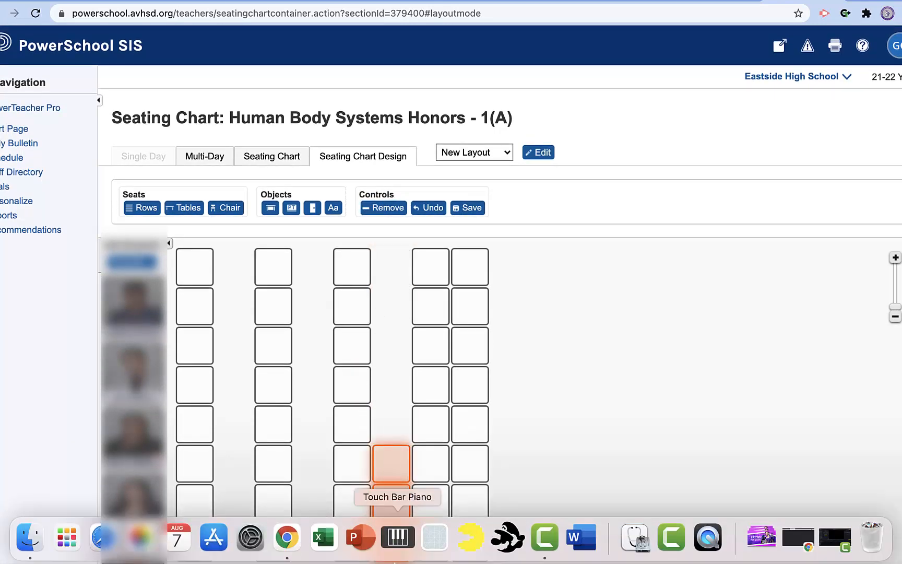
{"action": "left_click", "coordinate": [383, 207]}
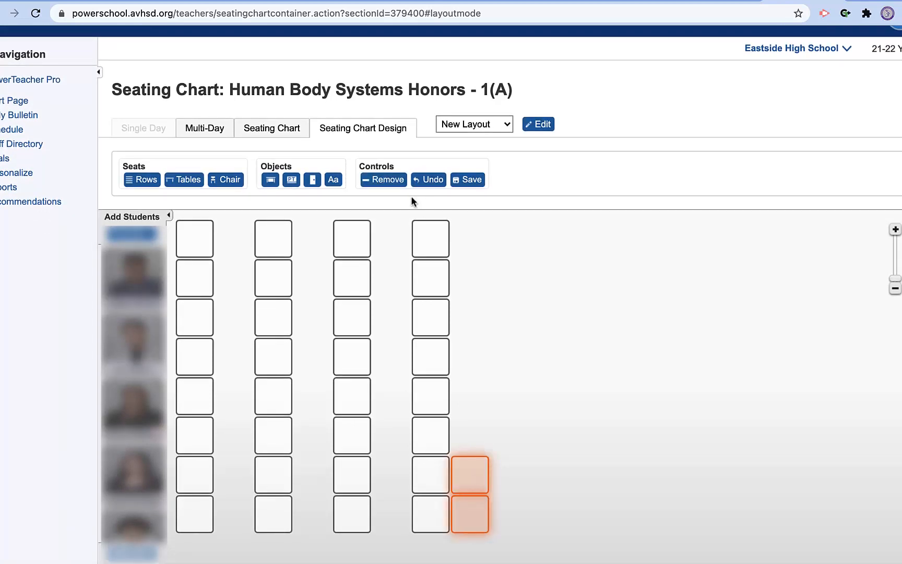
{"action": "left_click", "coordinate": [383, 179]}
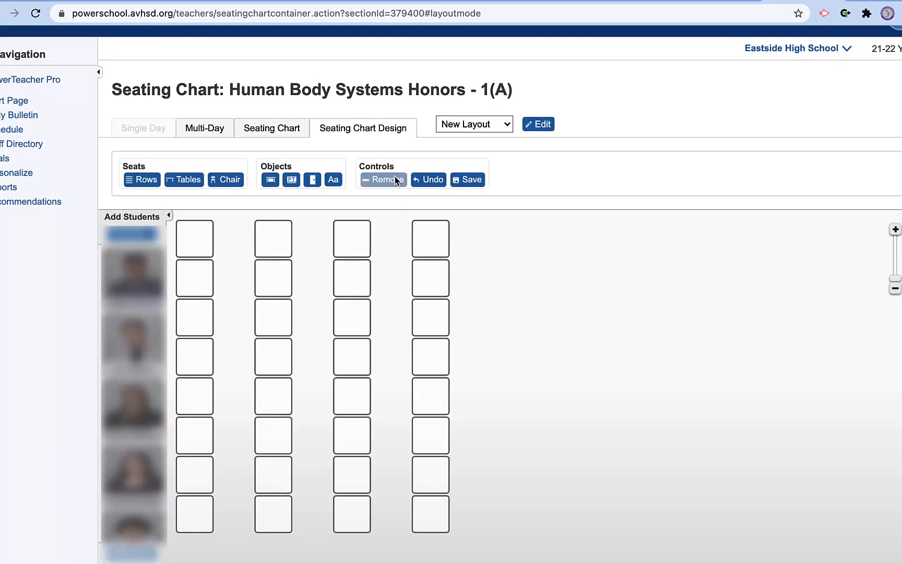
{"action": "mouse_move", "coordinate": [178, 160]}
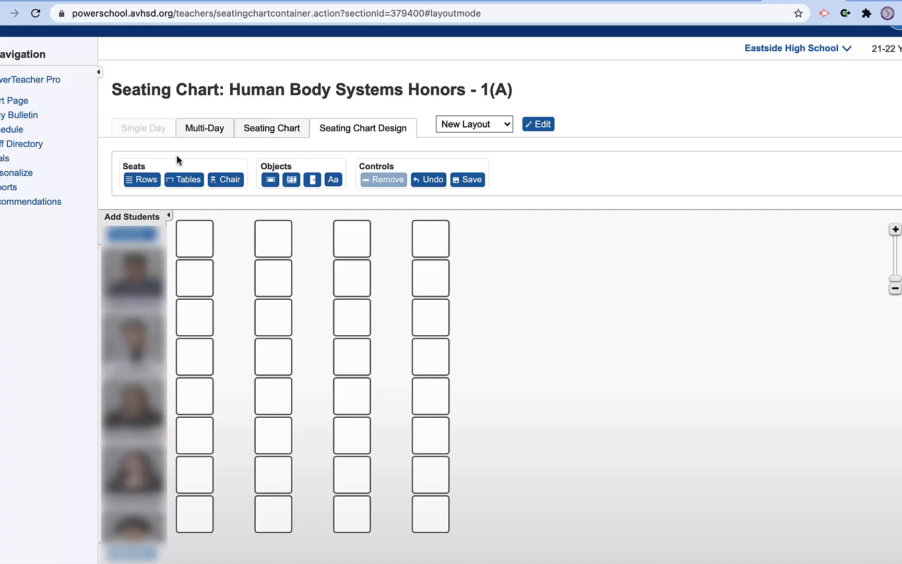
{"action": "left_click", "coordinate": [184, 180]}
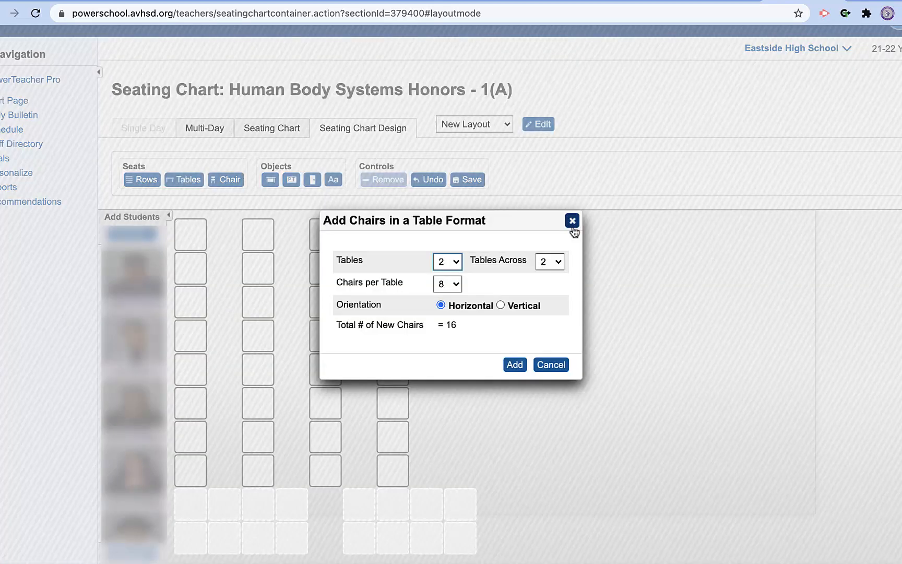
{"action": "left_click", "coordinate": [571, 220]}
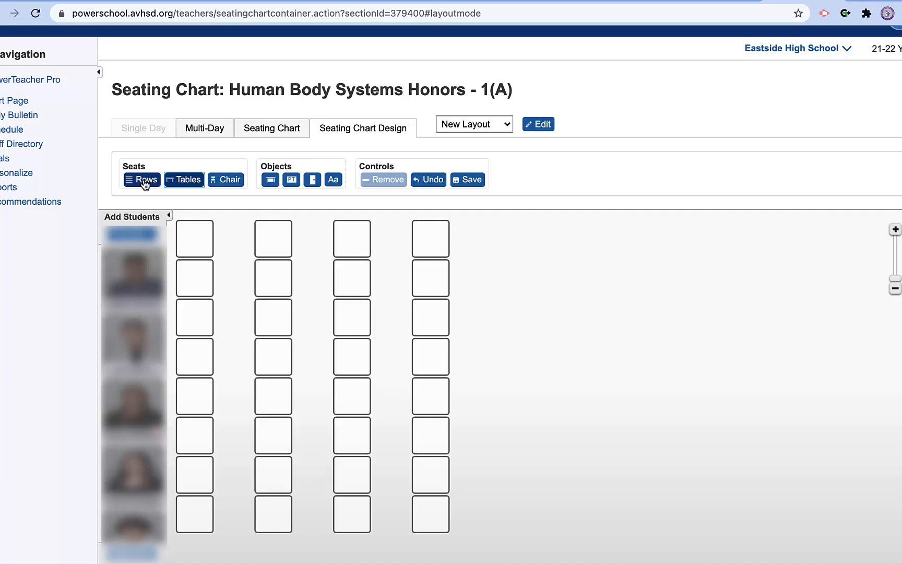
- Add two single chairs side by side to the right of the seat rows and start a text label
{"action": "left_click", "coordinate": [233, 238]}
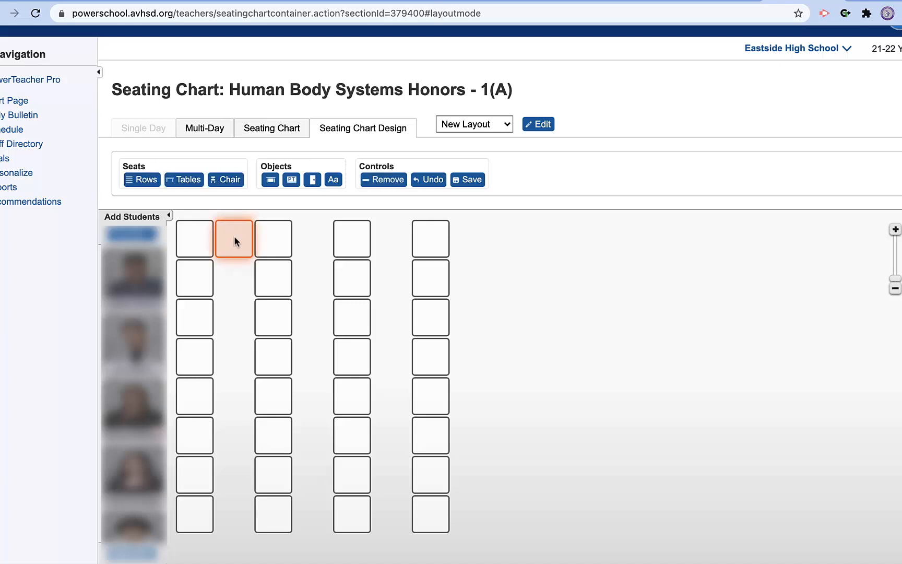
{"action": "left_click_drag", "start_coordinate": [233, 237], "coordinate": [536, 236]}
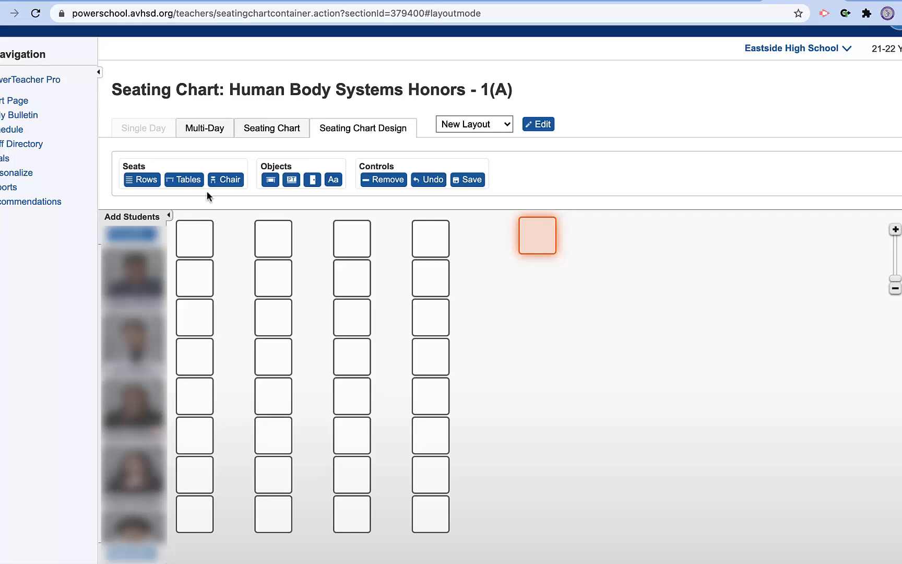
{"action": "left_click_drag", "start_coordinate": [536, 235], "coordinate": [232, 238]}
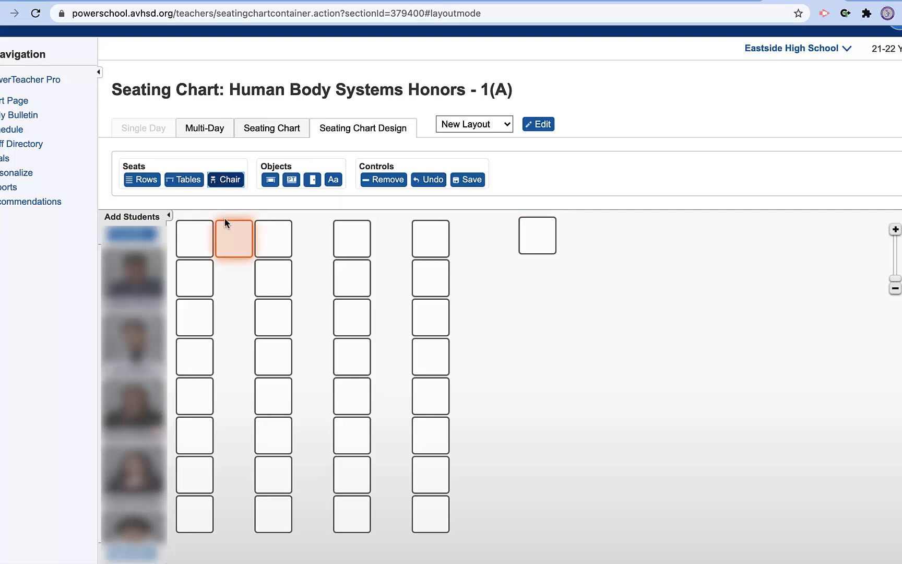
{"action": "left_click_drag", "start_coordinate": [233, 238], "coordinate": [576, 233]}
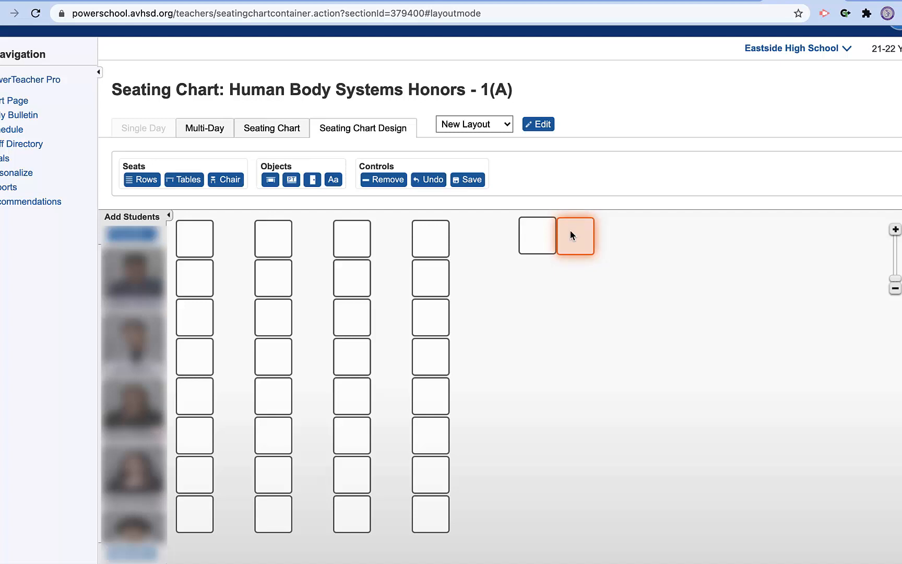
{"action": "left_click", "coordinate": [333, 179]}
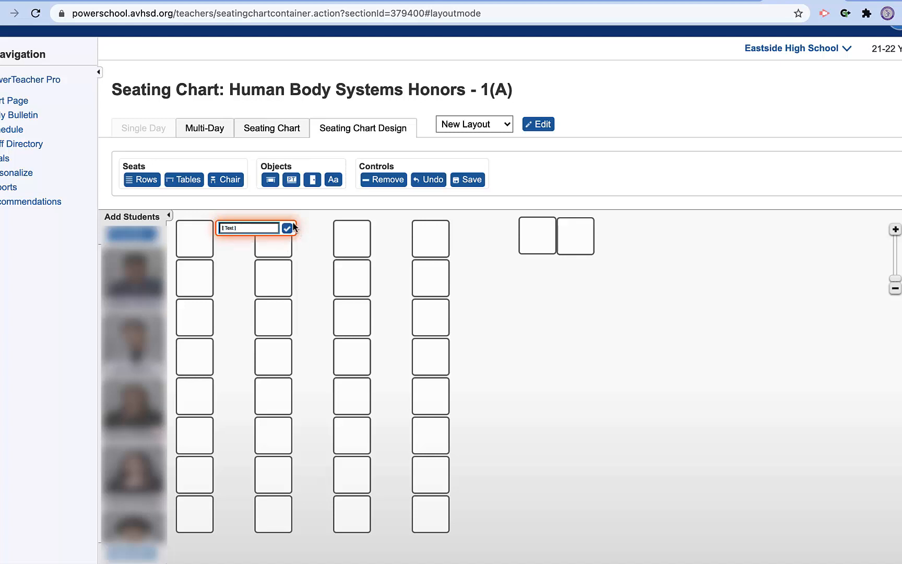
- Confirm the label, move it beneath the two standalone chairs and begin editing its text
{"action": "left_click", "coordinate": [286, 228]}
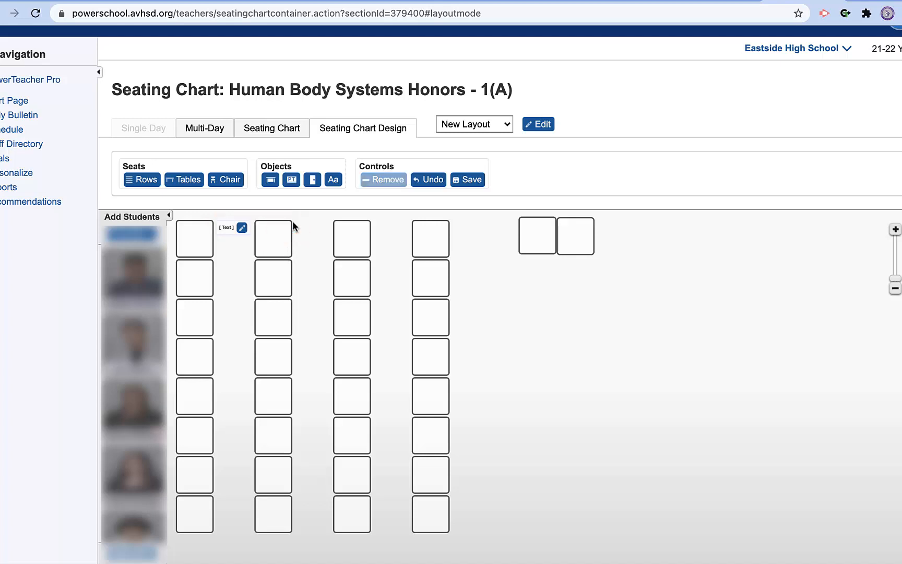
{"action": "left_click_drag", "start_coordinate": [233, 227], "coordinate": [537, 276]}
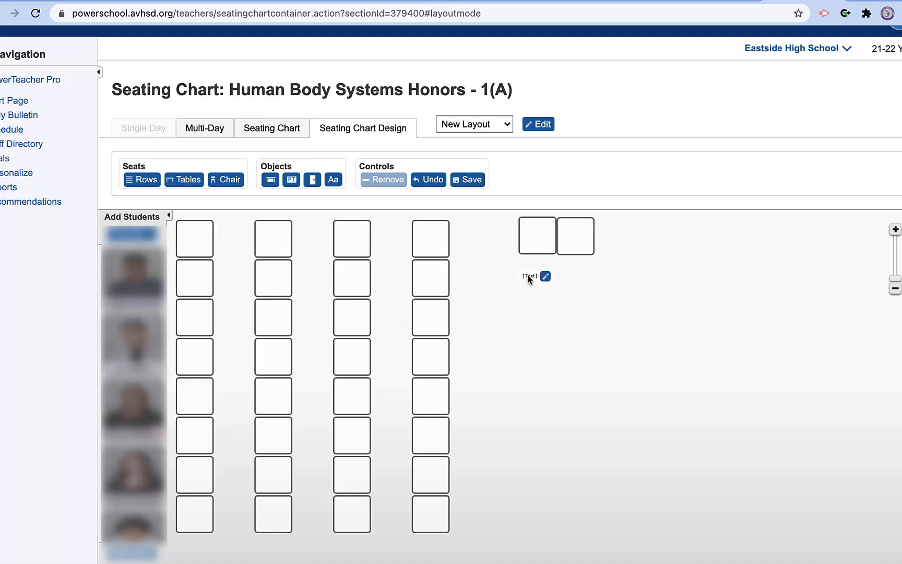
{"action": "left_click", "coordinate": [546, 277]}
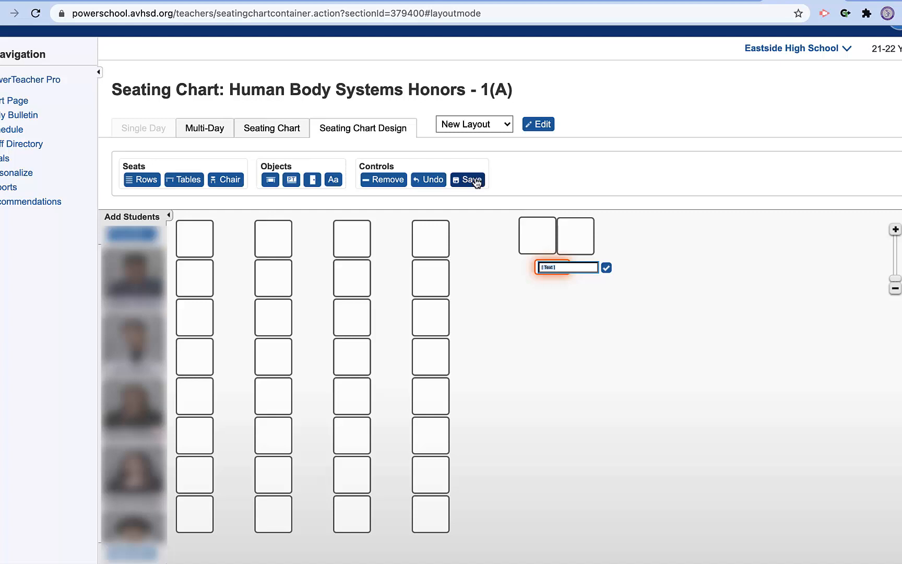
- Save the layout and rename it Room 118 in its settings
{"action": "left_click", "coordinate": [467, 179]}
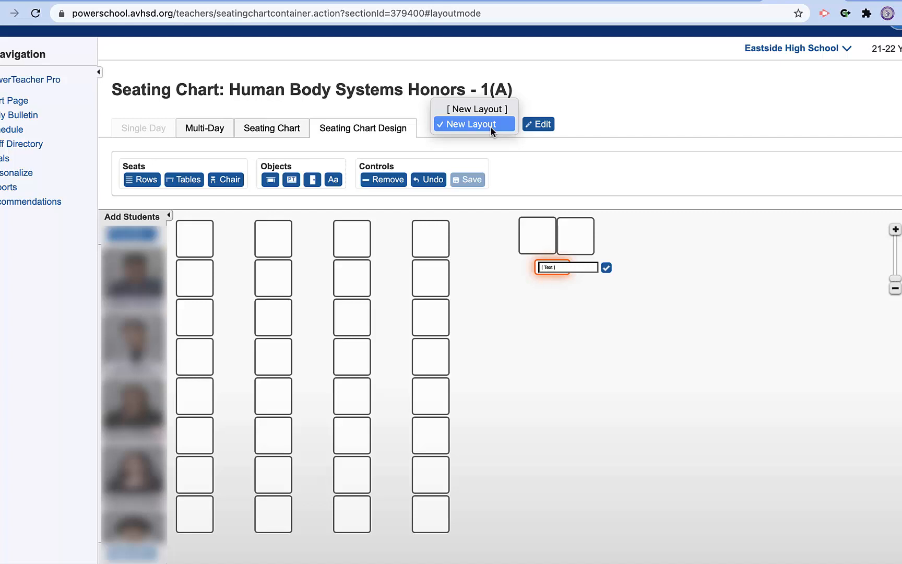
{"action": "left_click", "coordinate": [473, 124]}
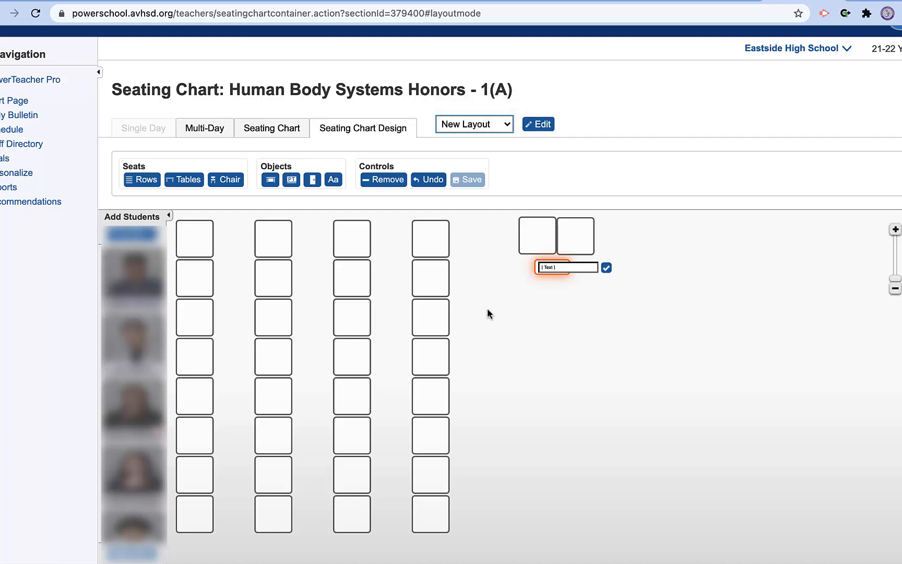
{"action": "left_click", "coordinate": [537, 124]}
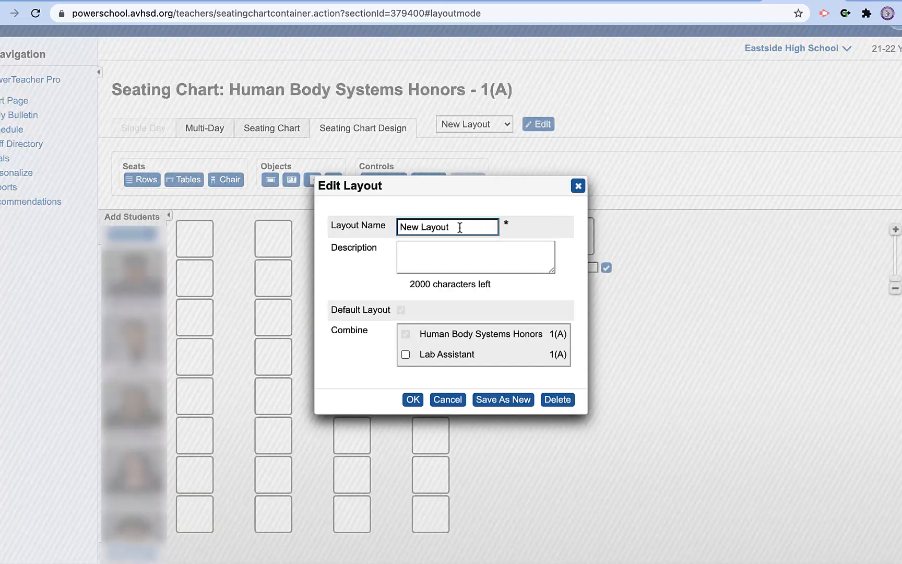
{"action": "triple_click", "coordinate": [447, 226]}
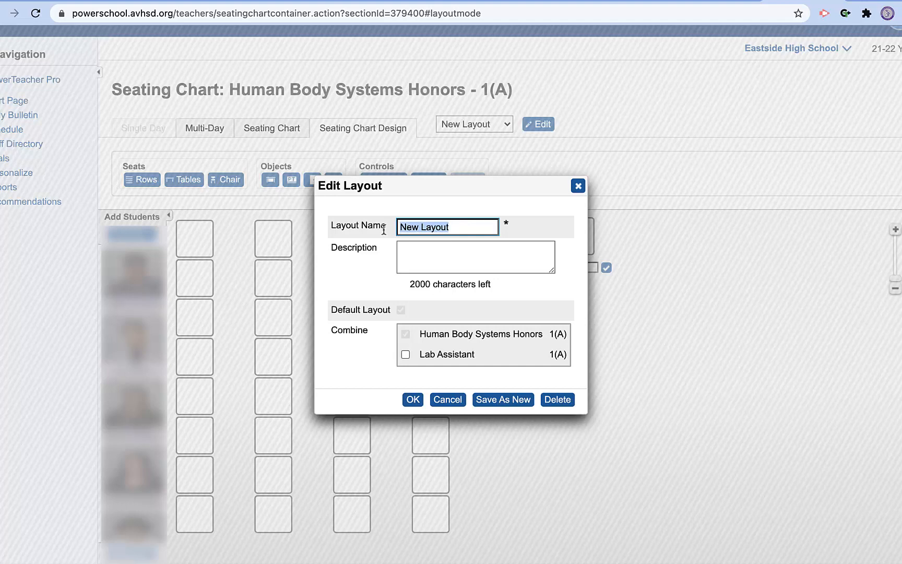
{"action": "type", "text": "Room 118"}
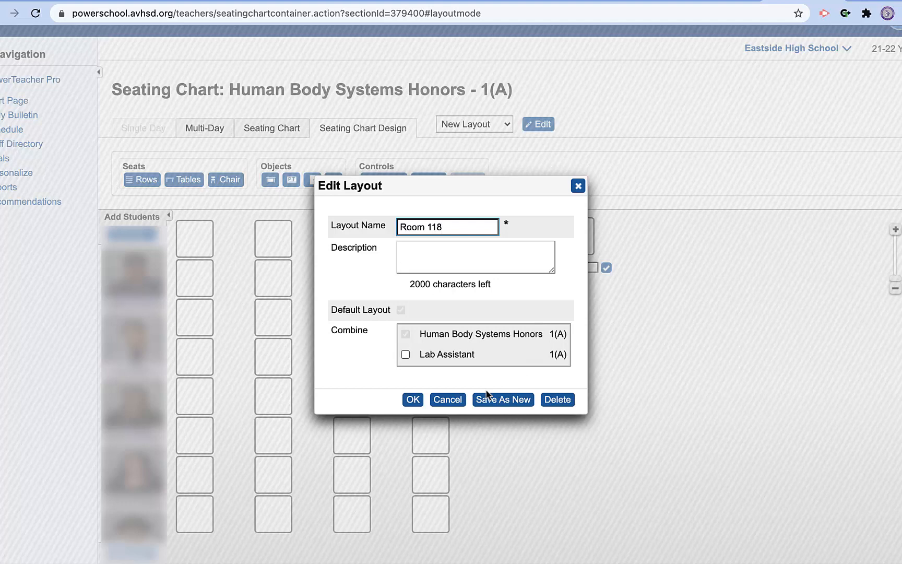
{"action": "left_click", "coordinate": [502, 399]}
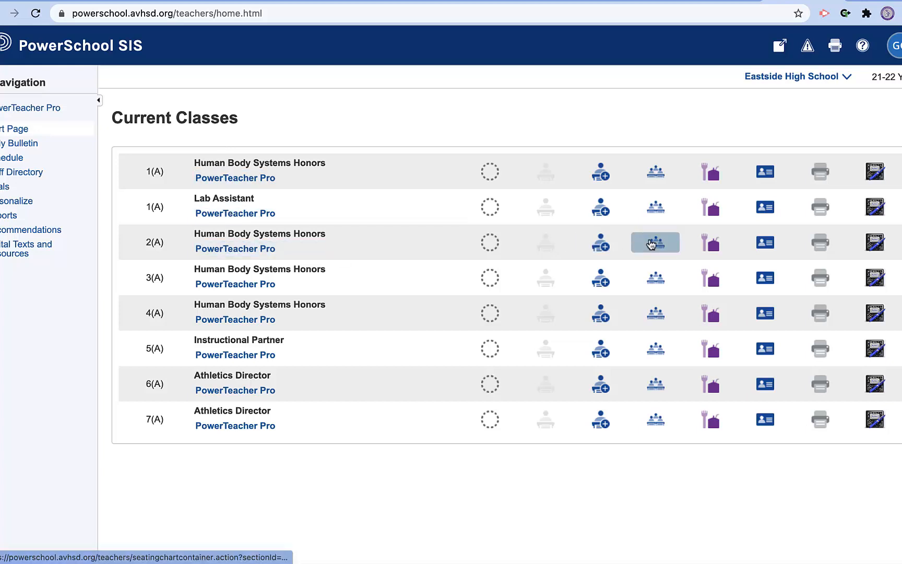
- Open the 2(A) Human Body Systems Honors seating chart without prepopulating and start a new layout
{"action": "left_click", "coordinate": [654, 242]}
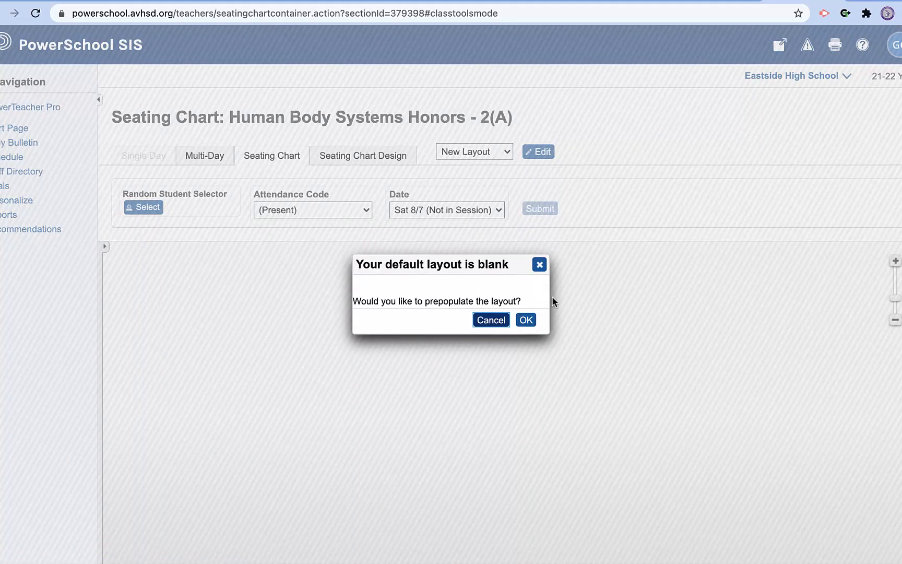
{"action": "left_click", "coordinate": [525, 320]}
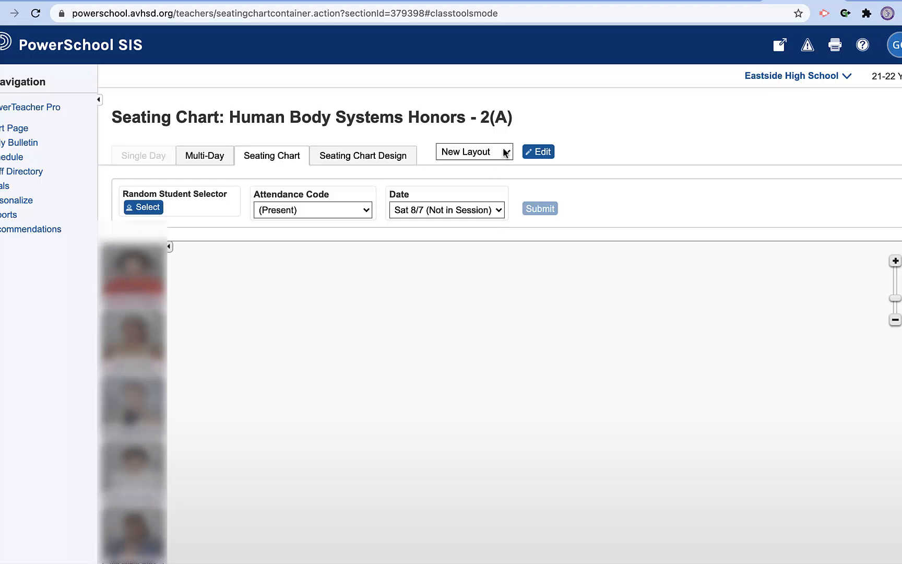
{"action": "left_click", "coordinate": [363, 155]}
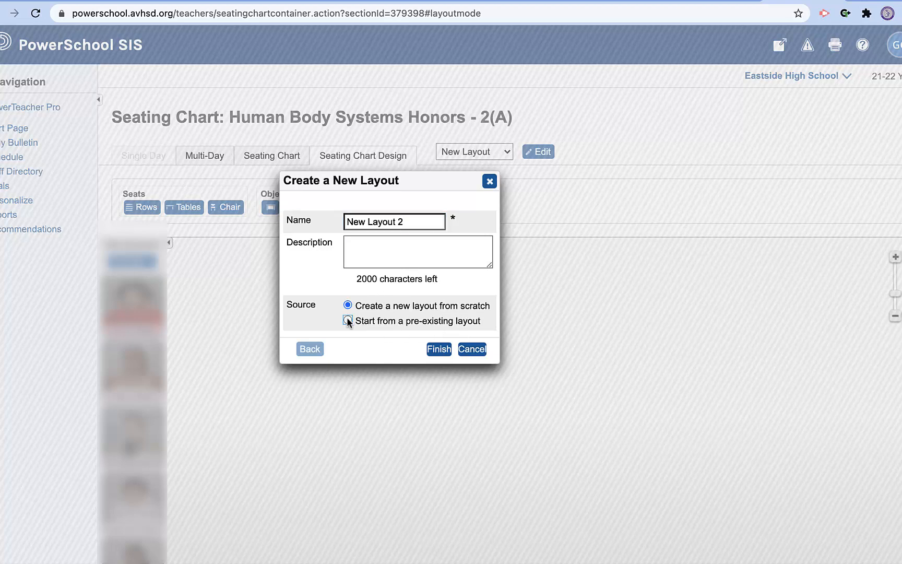
- Base New Layout 2 on an existing template, listing Semester 1 saved layouts and the 1(A) option
{"action": "left_click", "coordinate": [347, 321]}
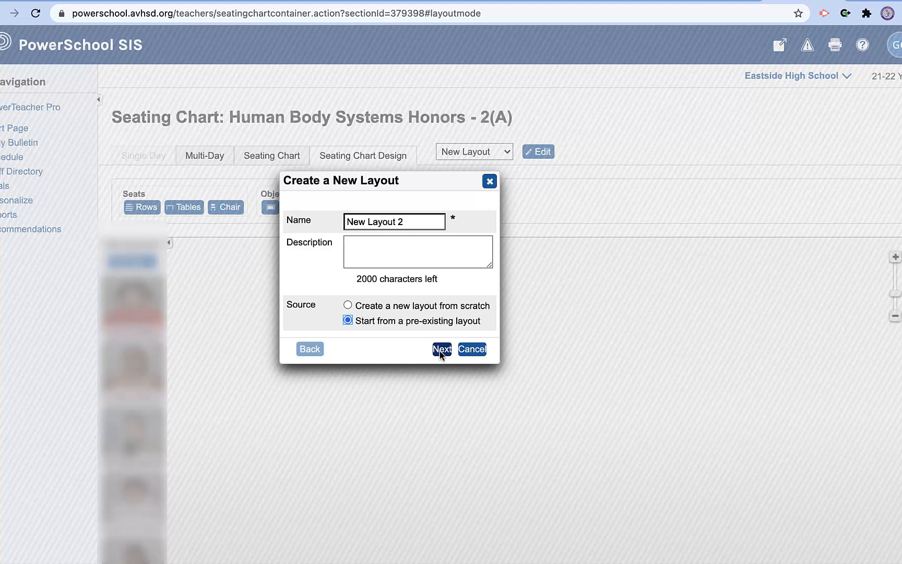
{"action": "left_click", "coordinate": [441, 348]}
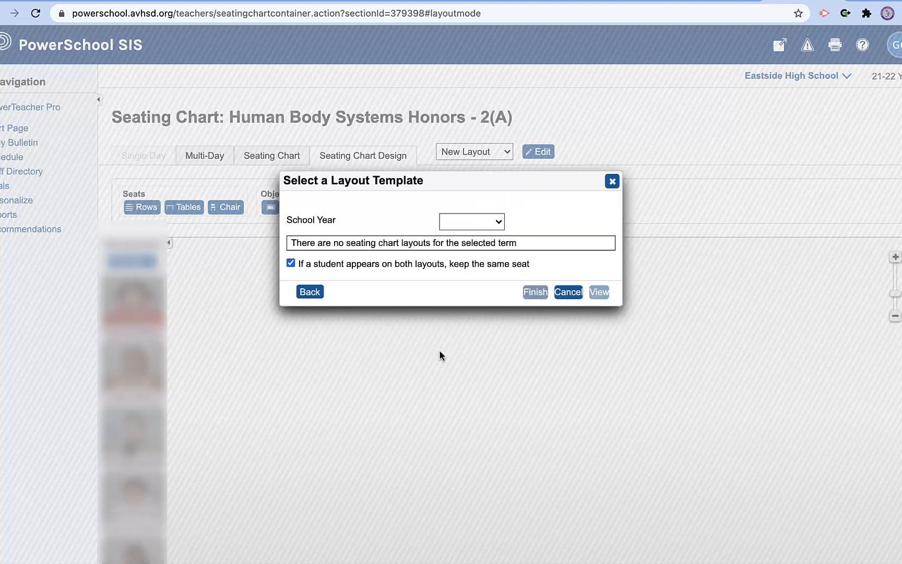
{"action": "left_click", "coordinate": [470, 221]}
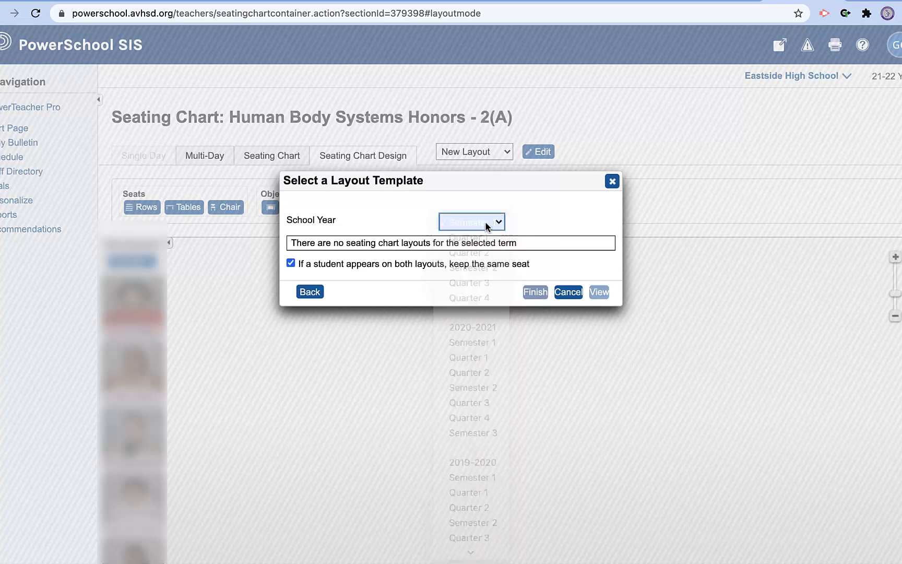
{"action": "left_click", "coordinate": [471, 221]}
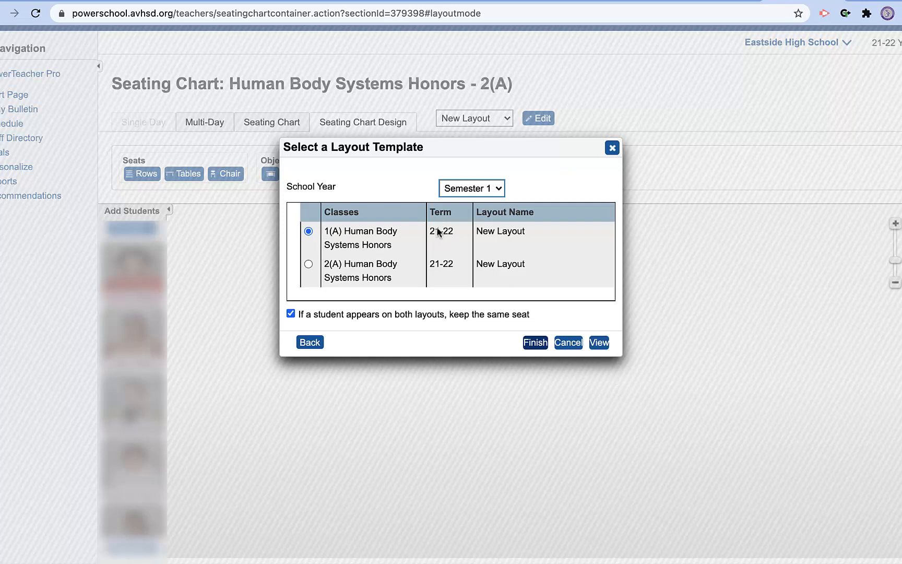
{"action": "mouse_move", "coordinate": [394, 231]}
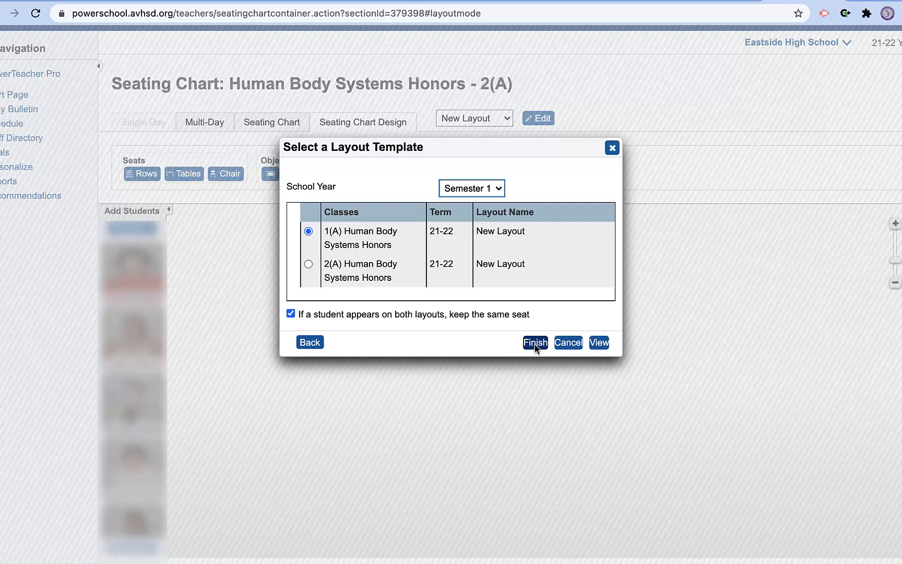
{"action": "left_click", "coordinate": [534, 343]}
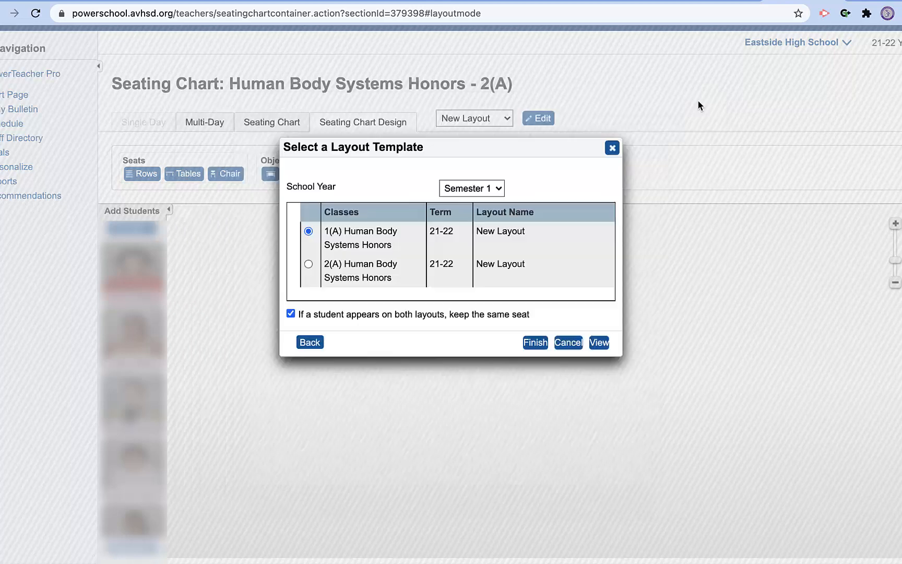
{"action": "left_click", "coordinate": [471, 187]}
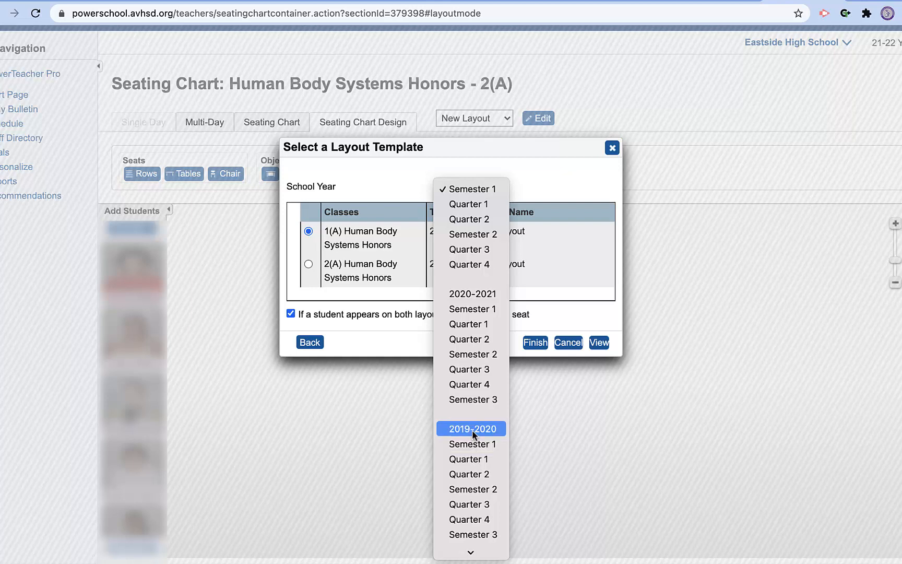
- Choose the 2019-2020 1(A) New Layout 2 template and finish applying it to the 2(A) chart
{"action": "left_click", "coordinate": [471, 428]}
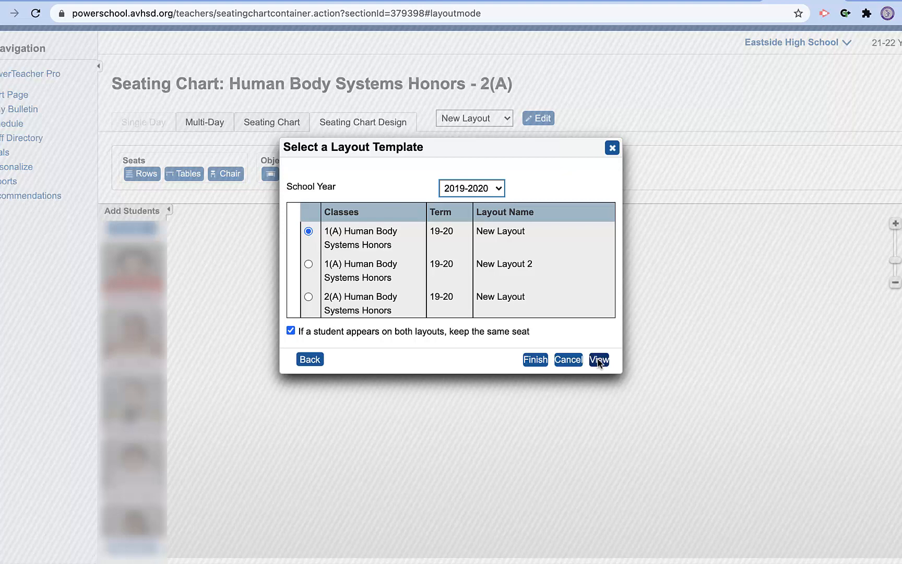
{"action": "left_click", "coordinate": [598, 360]}
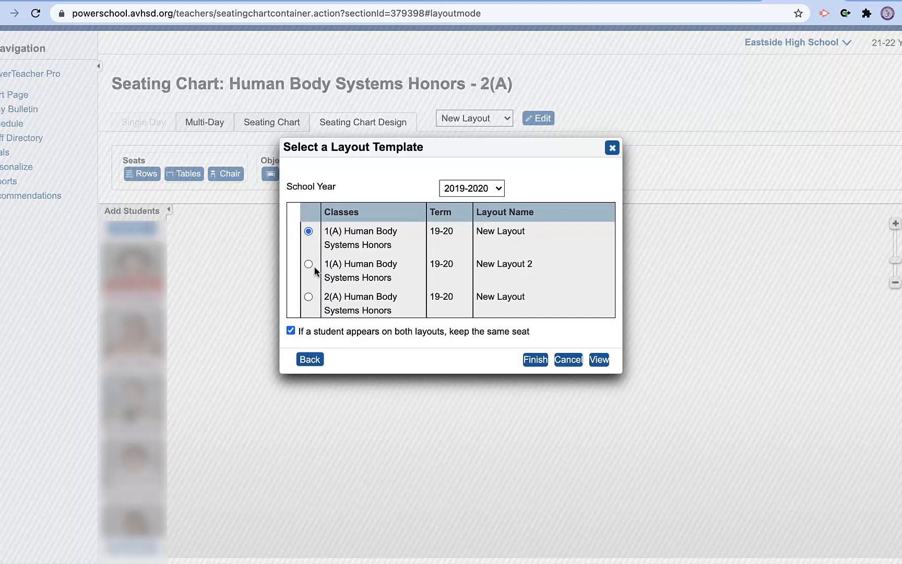
{"action": "left_click", "coordinate": [308, 264]}
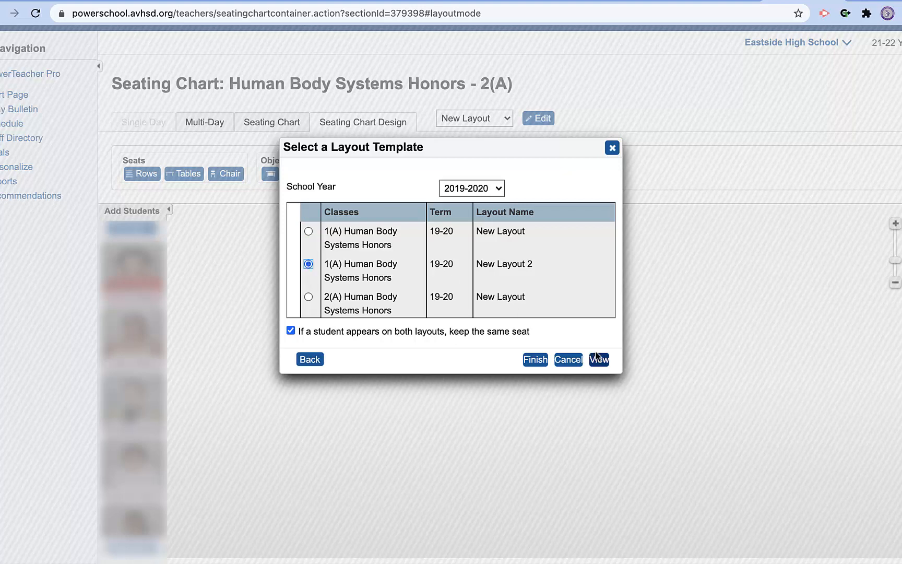
{"action": "left_click", "coordinate": [599, 360]}
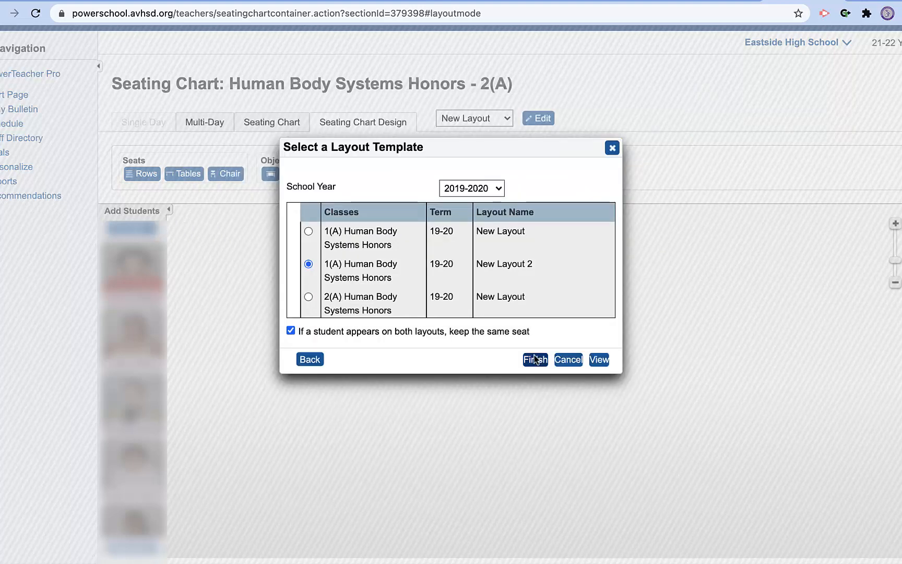
{"action": "left_click", "coordinate": [534, 359]}
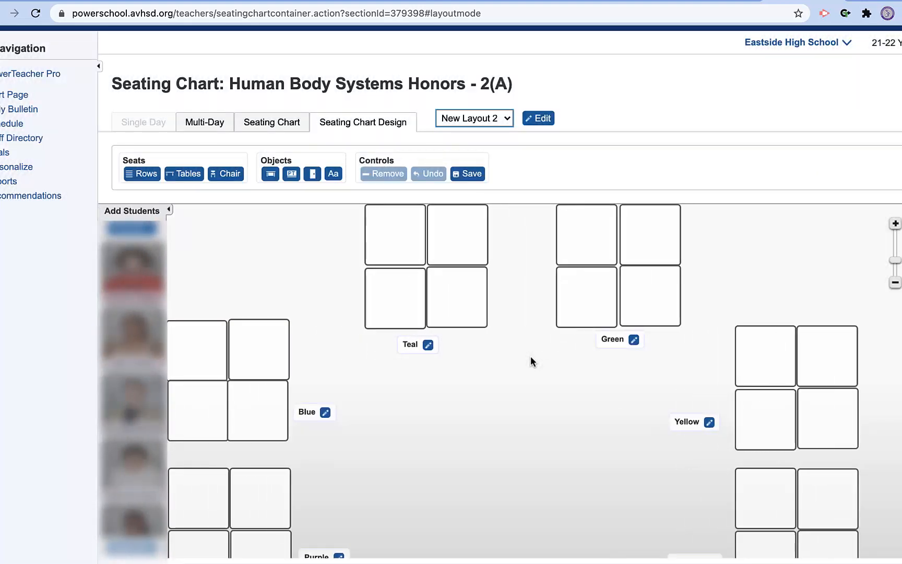
- Review the Orange, Pink and Red pods and TA seat, then bring up New Layout 2's settings
{"action": "scroll", "scroll_direction": "down", "scroll_amount": 3}
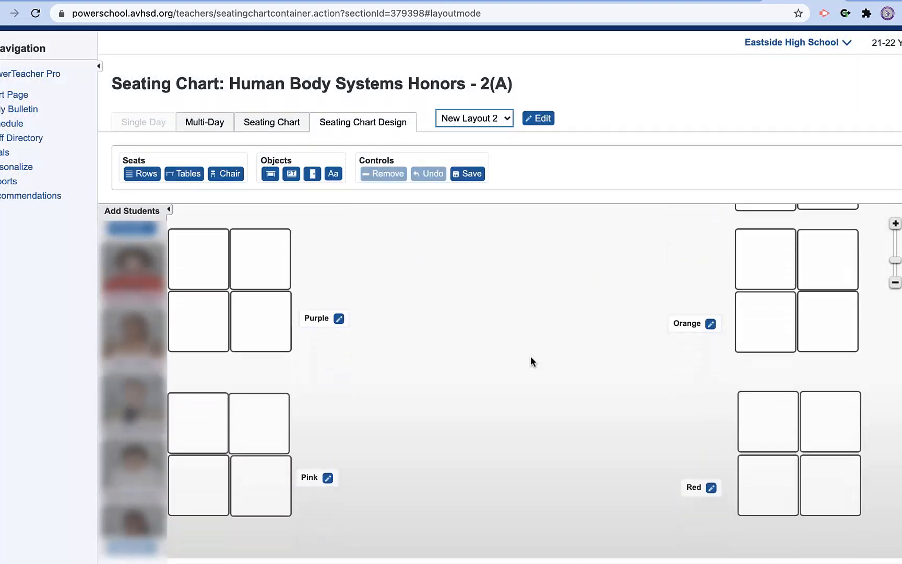
{"action": "scroll", "scroll_direction": "down", "scroll_amount": 3}
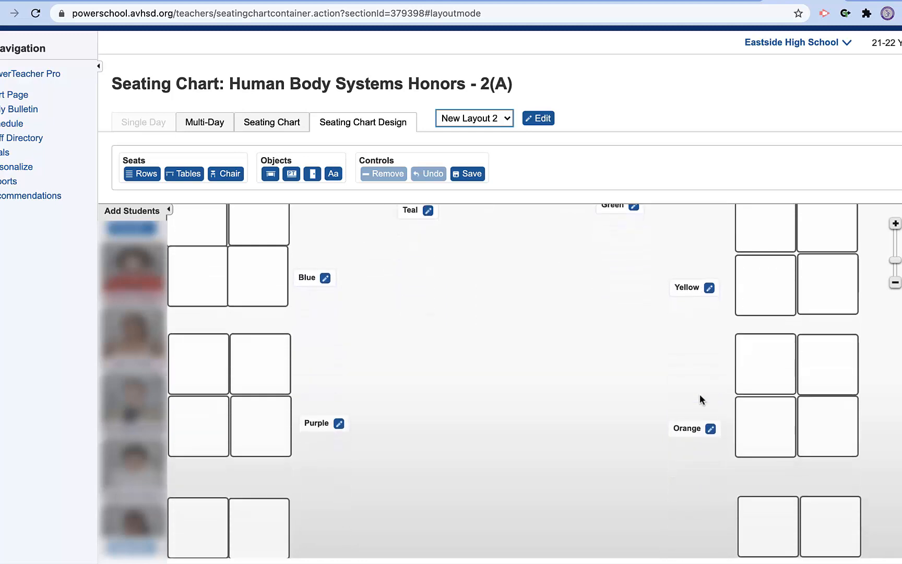
{"action": "scroll", "scroll_direction": "down", "scroll_amount": 3}
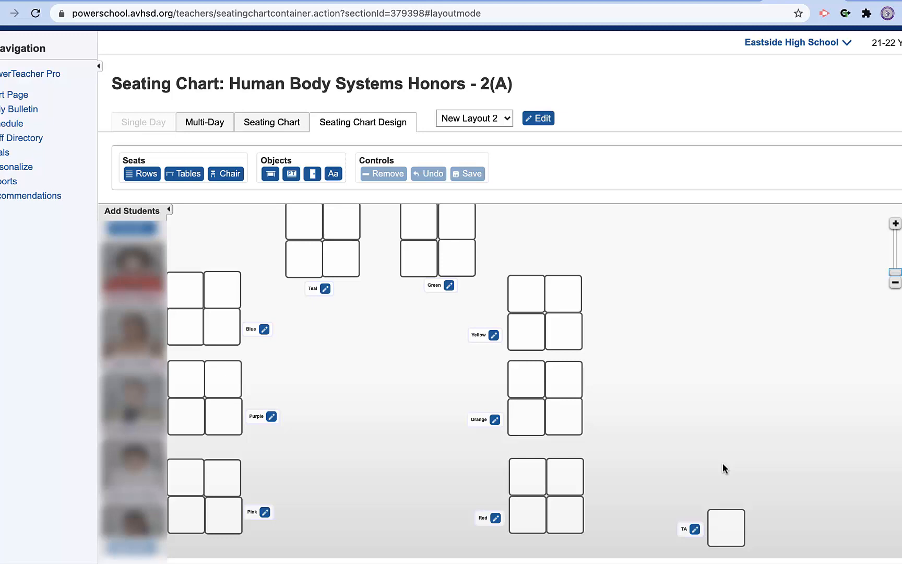
{"action": "left_click", "coordinate": [537, 117]}
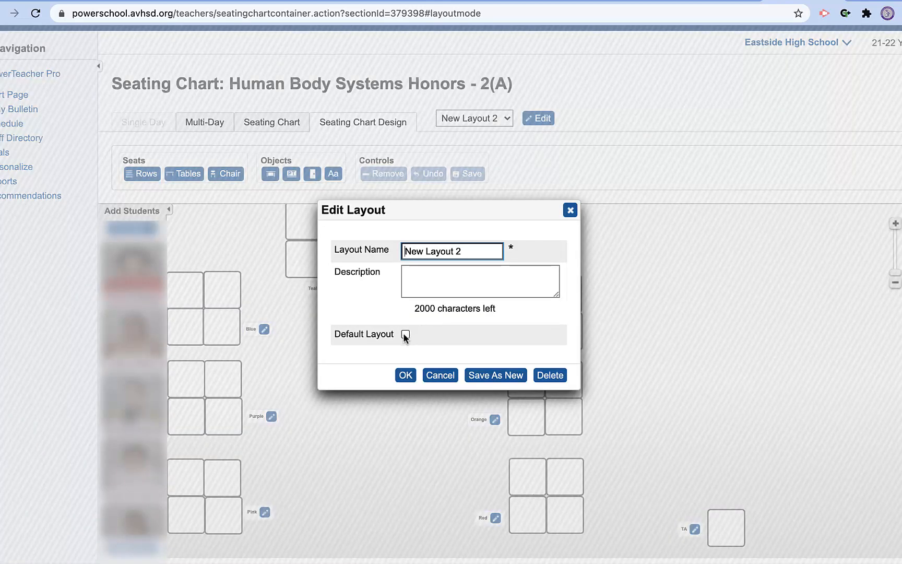
{"action": "left_click", "coordinate": [405, 375]}
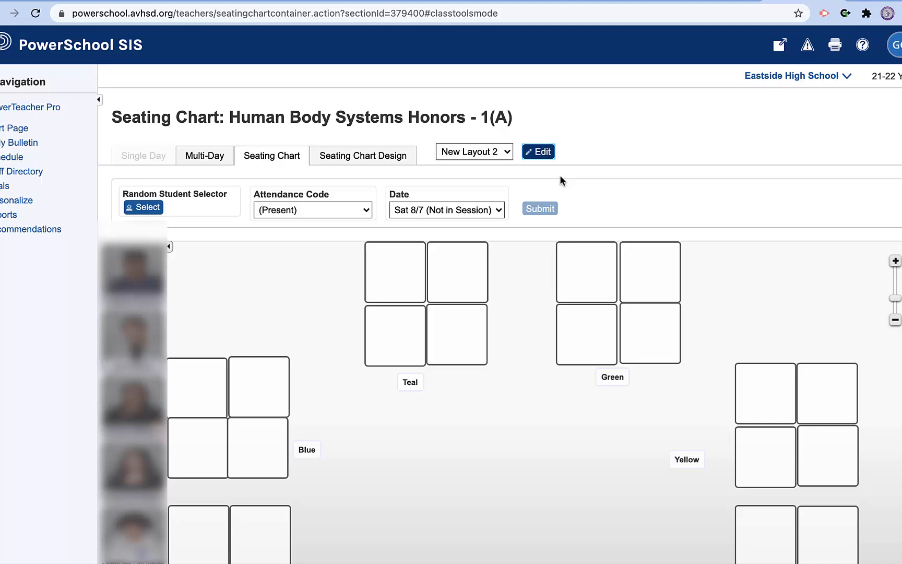
{"action": "mouse_move", "coordinate": [896, 305]}
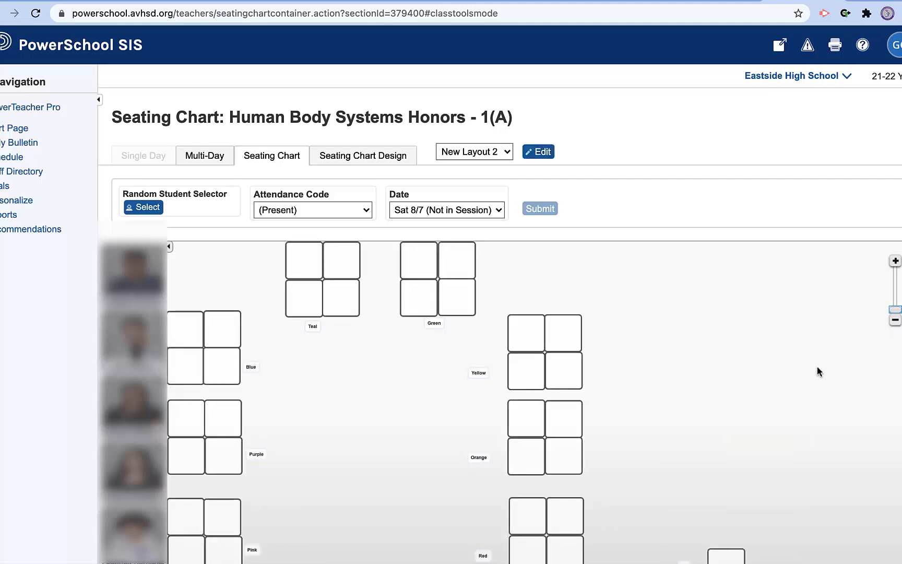
{"action": "mouse_move", "coordinate": [799, 382]}
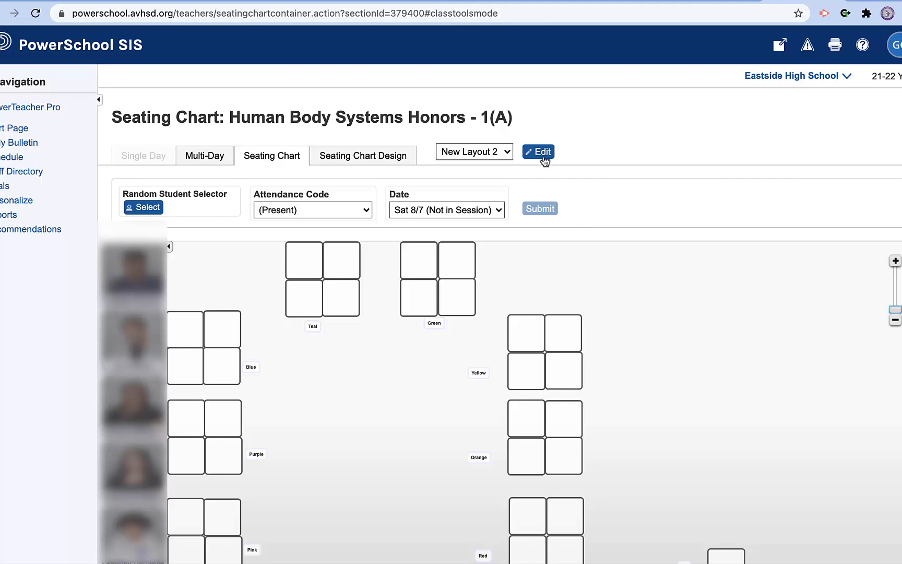
- Bring up the New Layout 2 settings for the 1(A) chart
{"action": "left_click", "coordinate": [537, 152]}
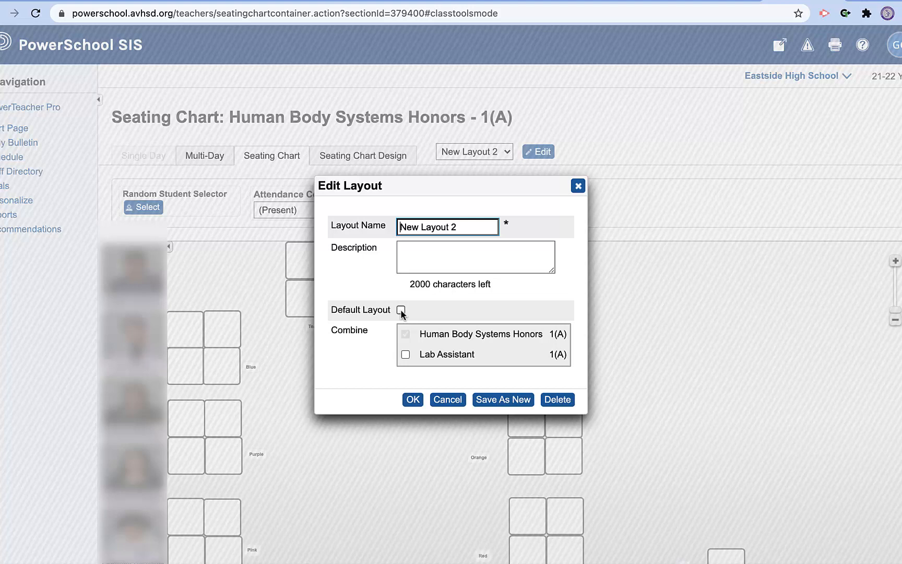
- Tick Default Layout so New Layout 2 becomes the 1(A) default
{"action": "left_click", "coordinate": [402, 310]}
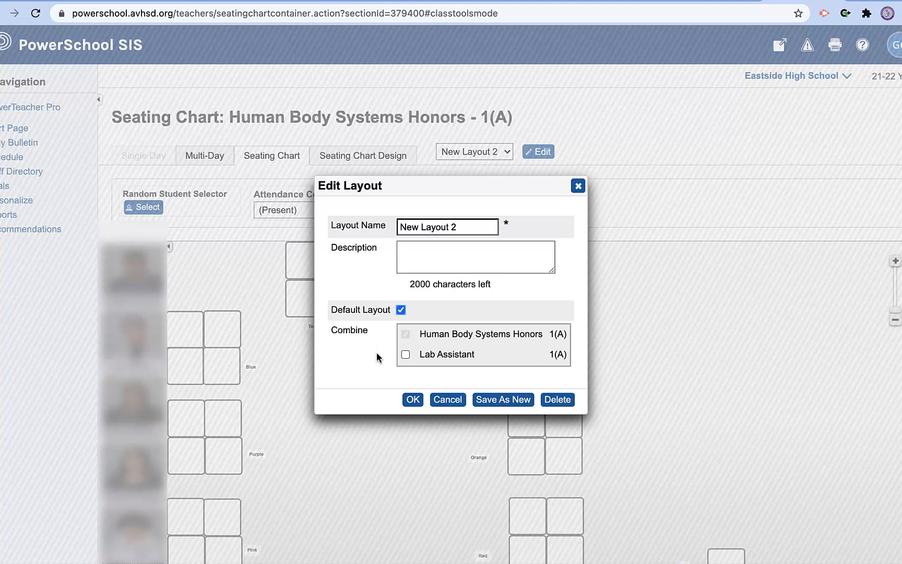
{"action": "mouse_move", "coordinate": [550, 347]}
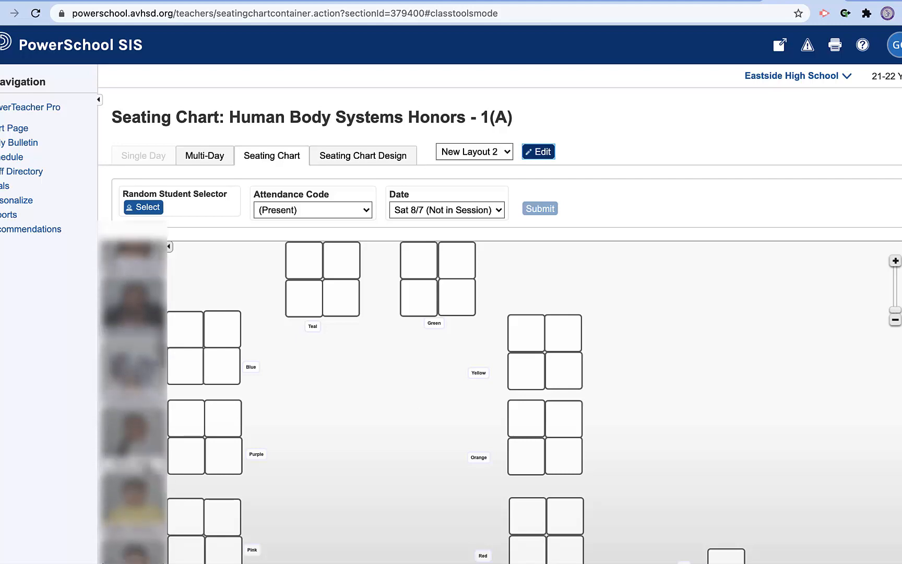
- Switch the 1(A) New Layout 2 into Seating Chart Design mode
{"action": "scroll", "scroll_direction": "down", "scroll_amount": 3}
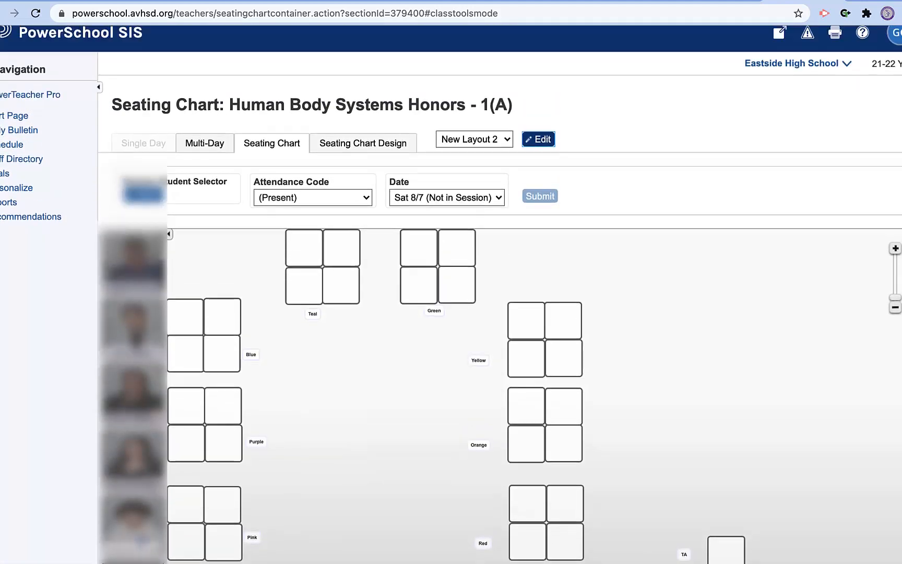
{"action": "left_click", "coordinate": [362, 143]}
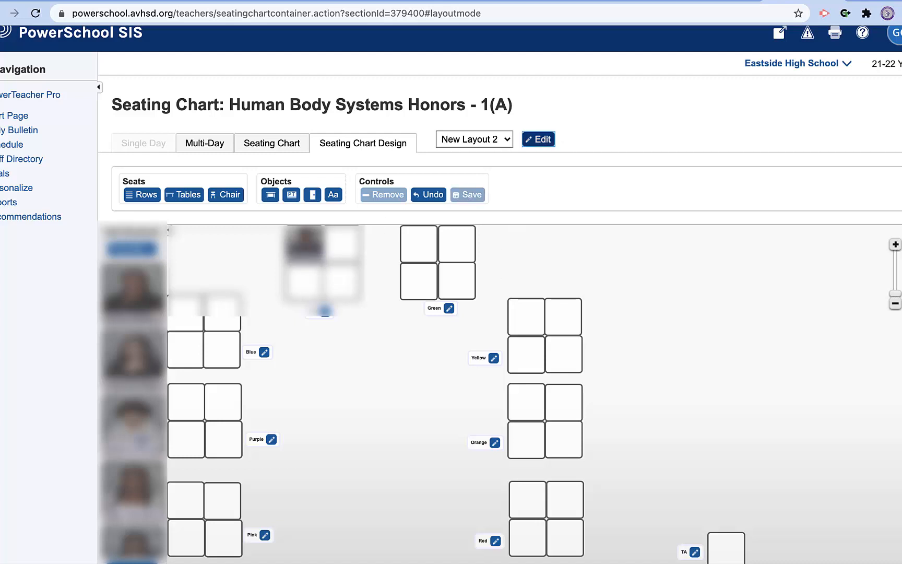
- Reopen New Layout 2 settings with Lab Assistant 1(A) combined, then return to design editing
{"action": "left_click", "coordinate": [537, 139]}
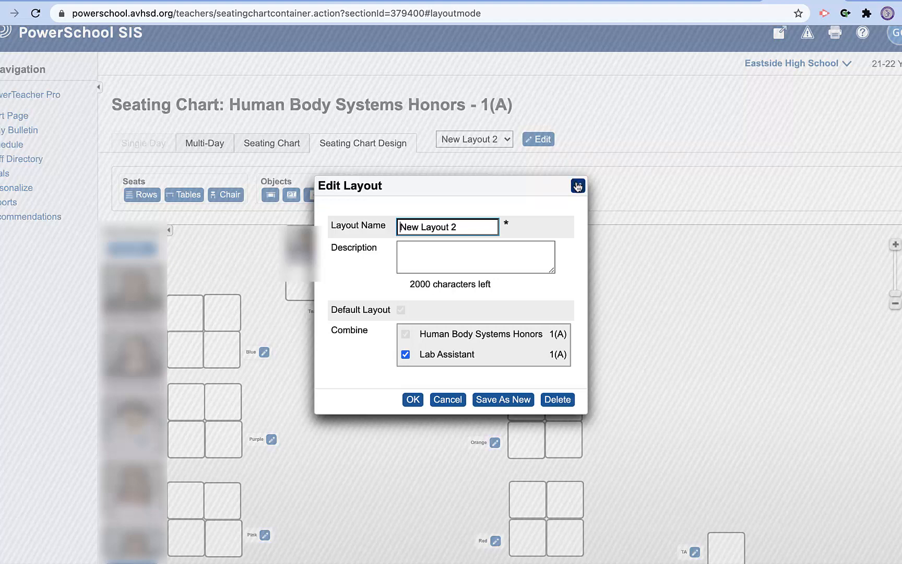
{"action": "left_click", "coordinate": [576, 186]}
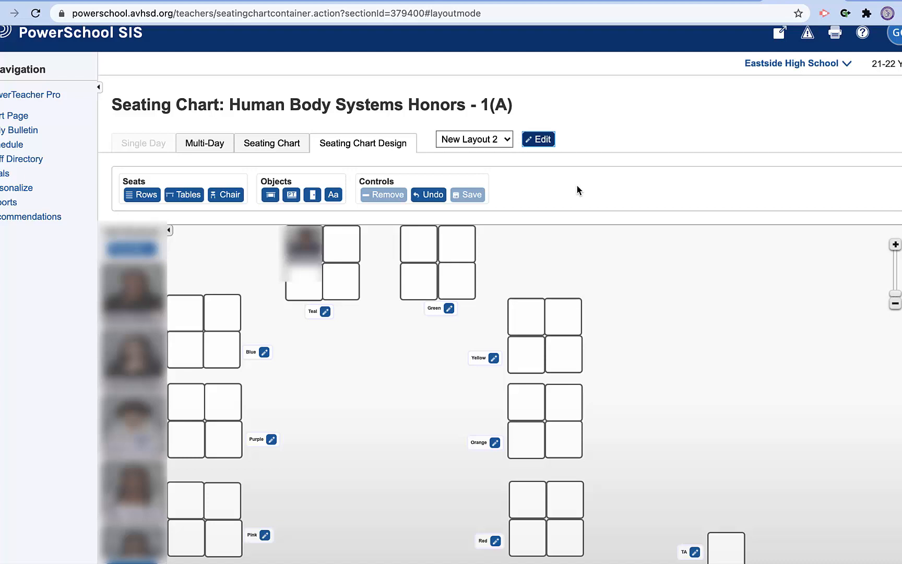